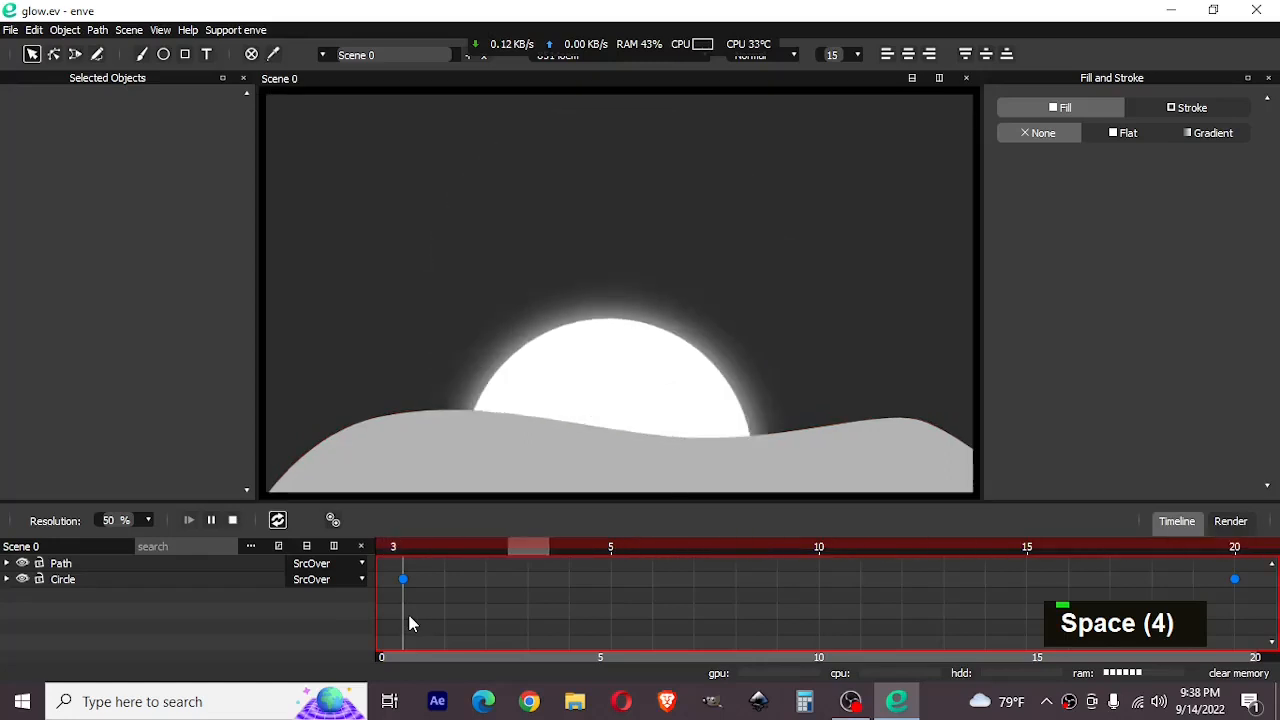
Step: Preview the glow example, then give Scene 1 a 20-frame duration at 30 fps and confirm
{"action": "key", "text": "space"}
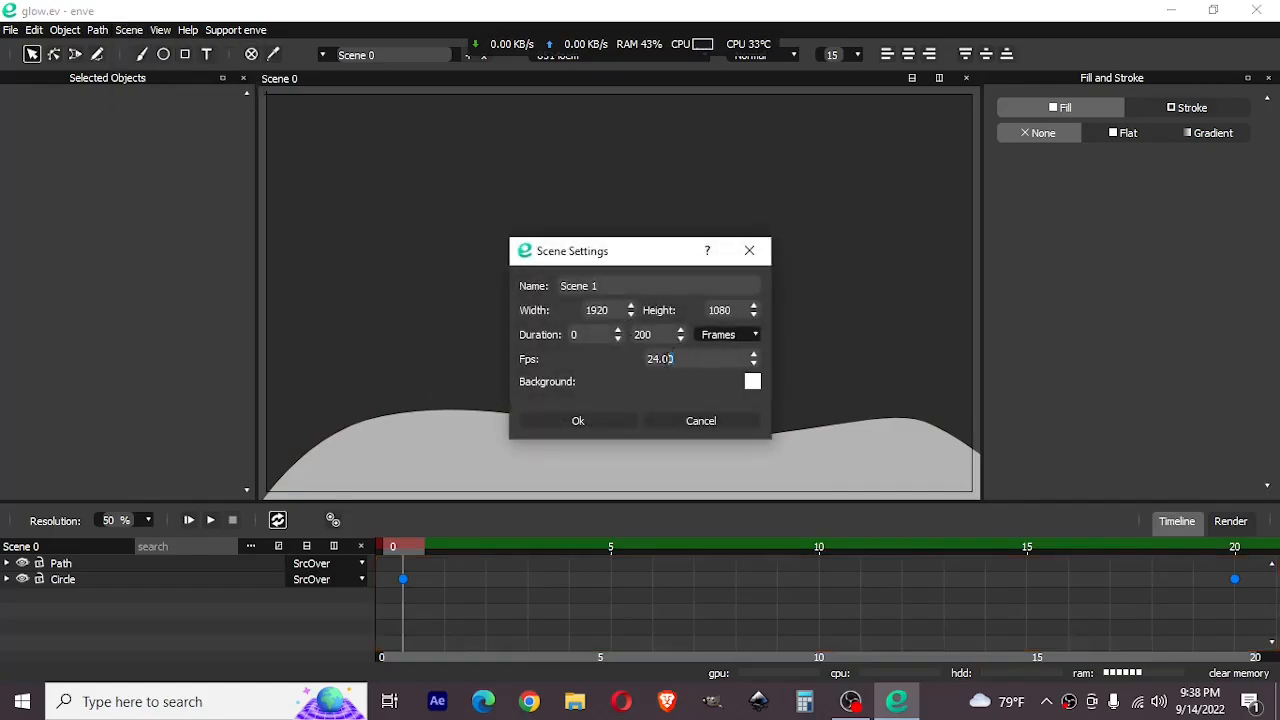
{"action": "key", "text": "Backspace"}
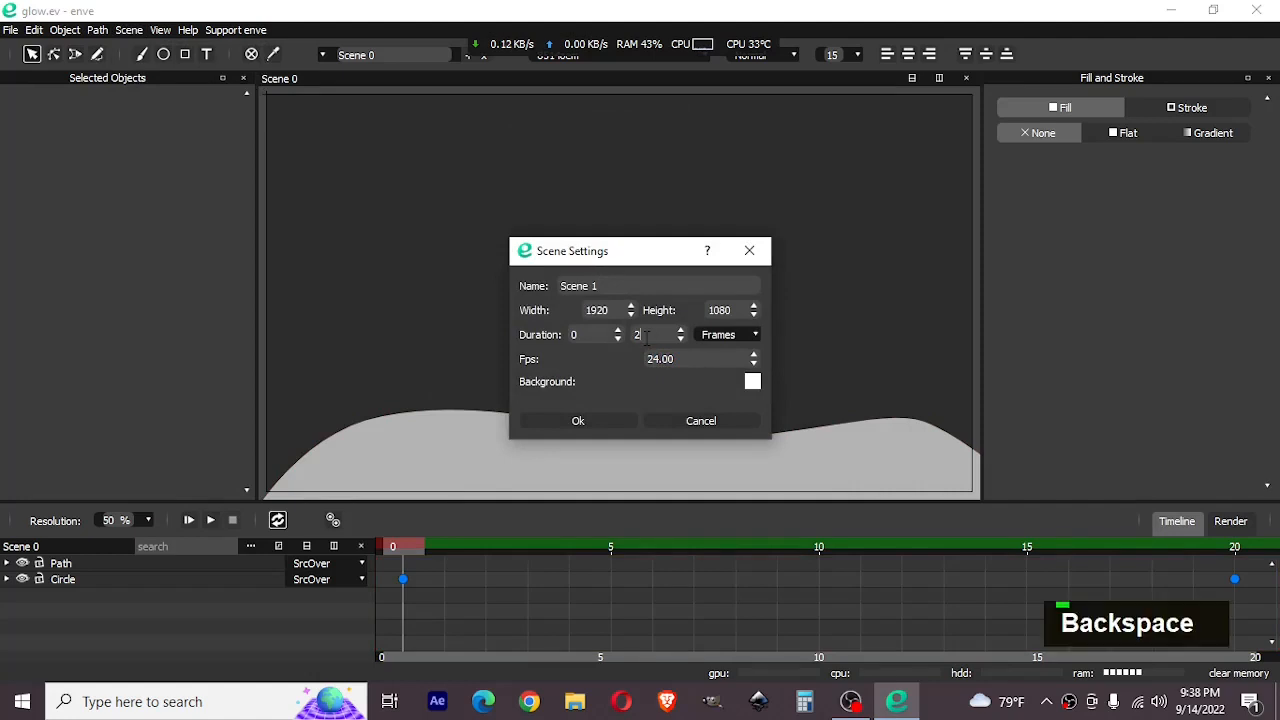
{"action": "type", "text": "0"}
{"action": "left_click", "coordinate": [702, 360]}
{"action": "type", "text": "30"}
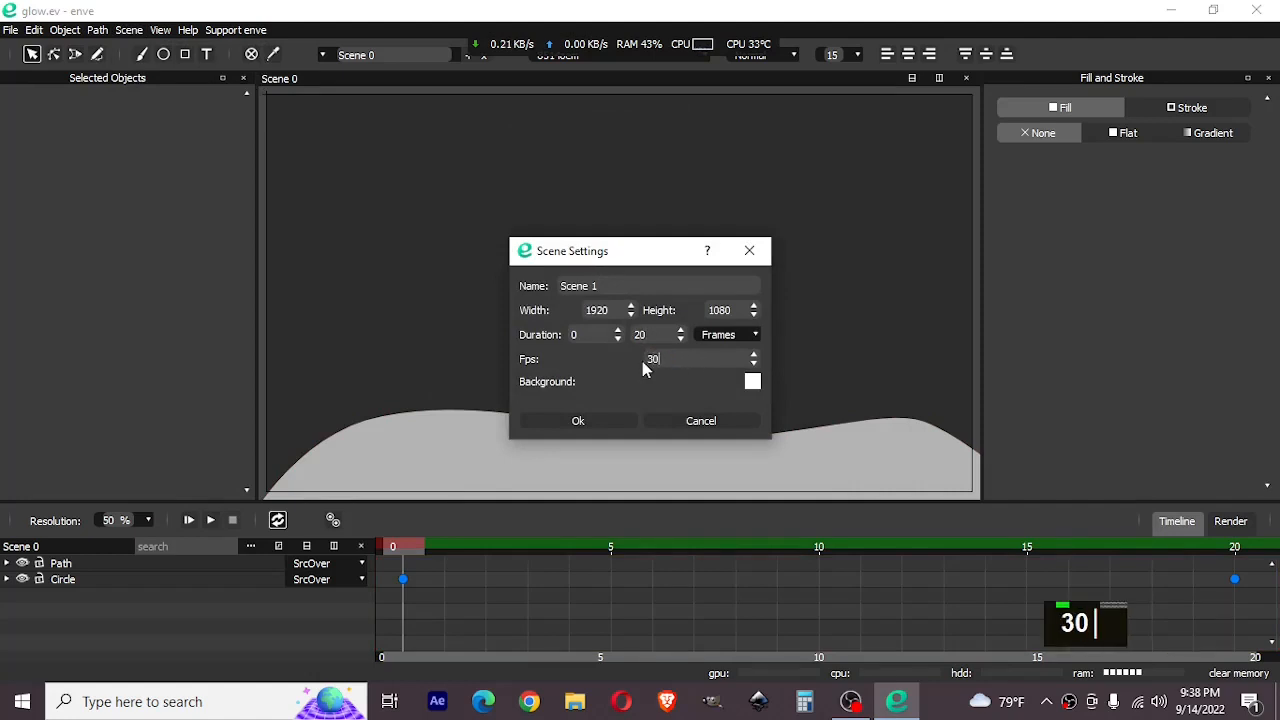
{"action": "mouse_move", "coordinate": [760, 380]}
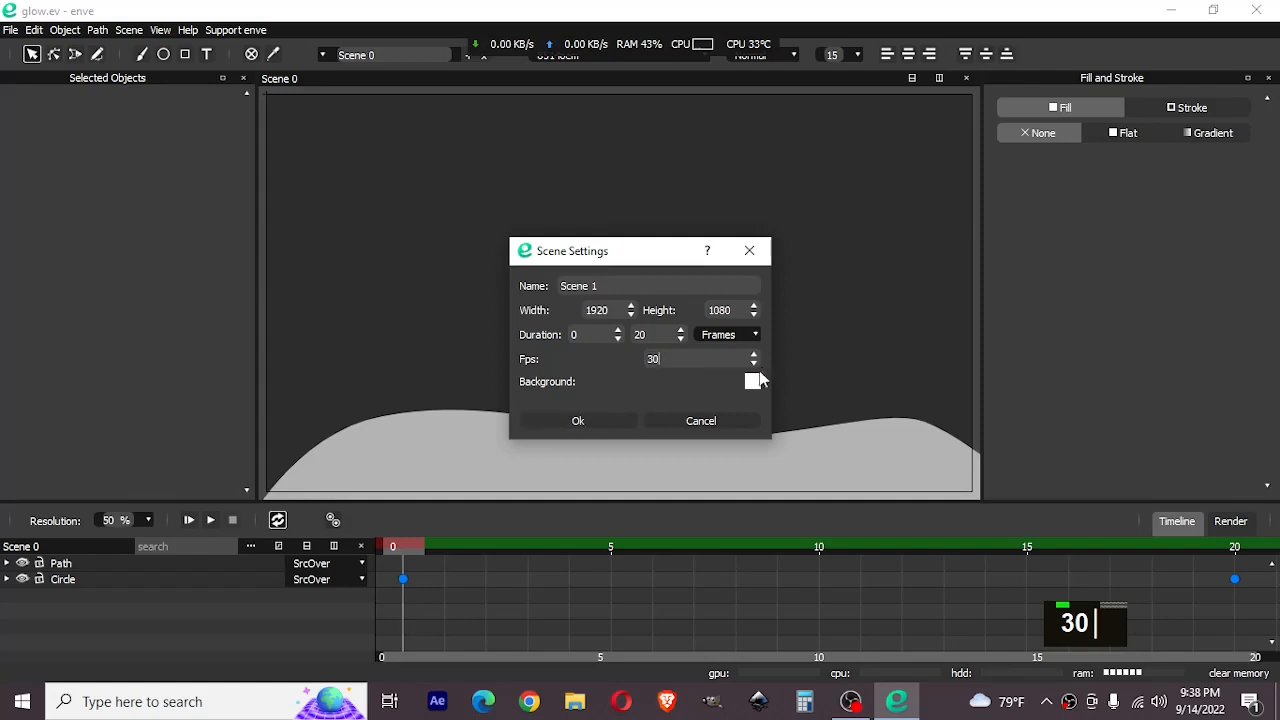
{"action": "left_click", "coordinate": [752, 380]}
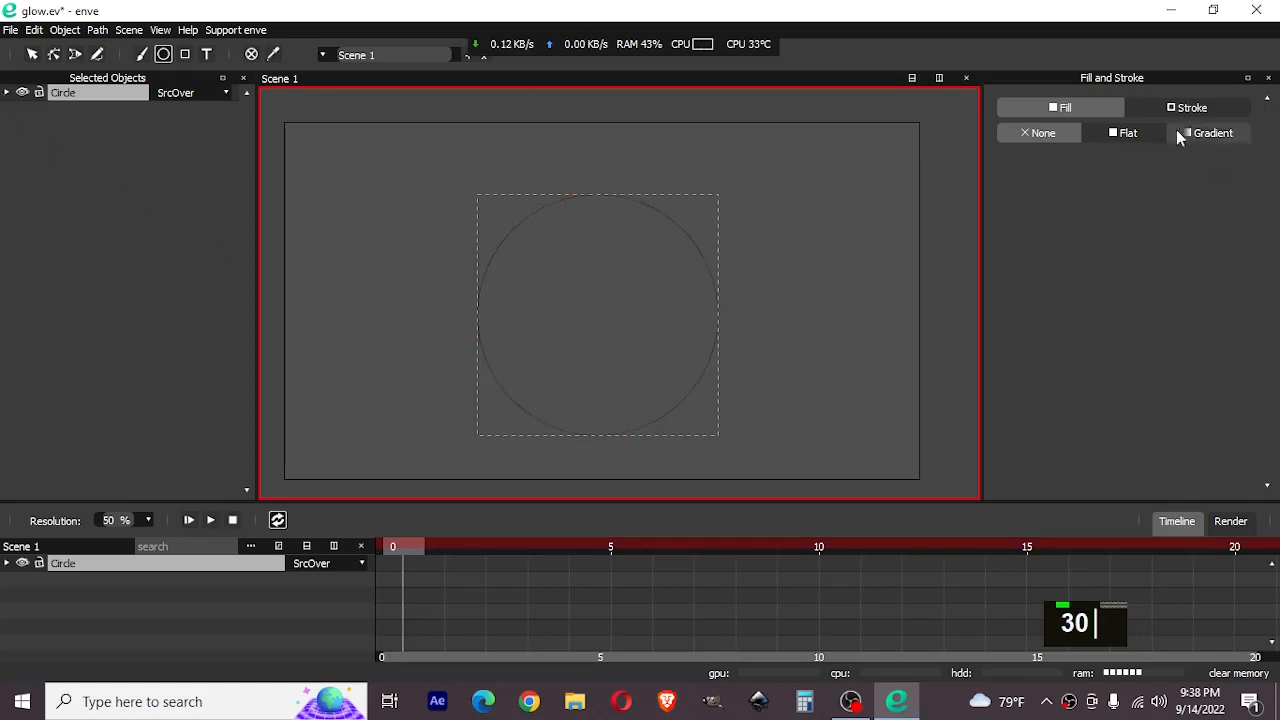
Step: Give the circle a flat white fill and confirm its stroke is None
{"action": "left_click", "coordinate": [1128, 132]}
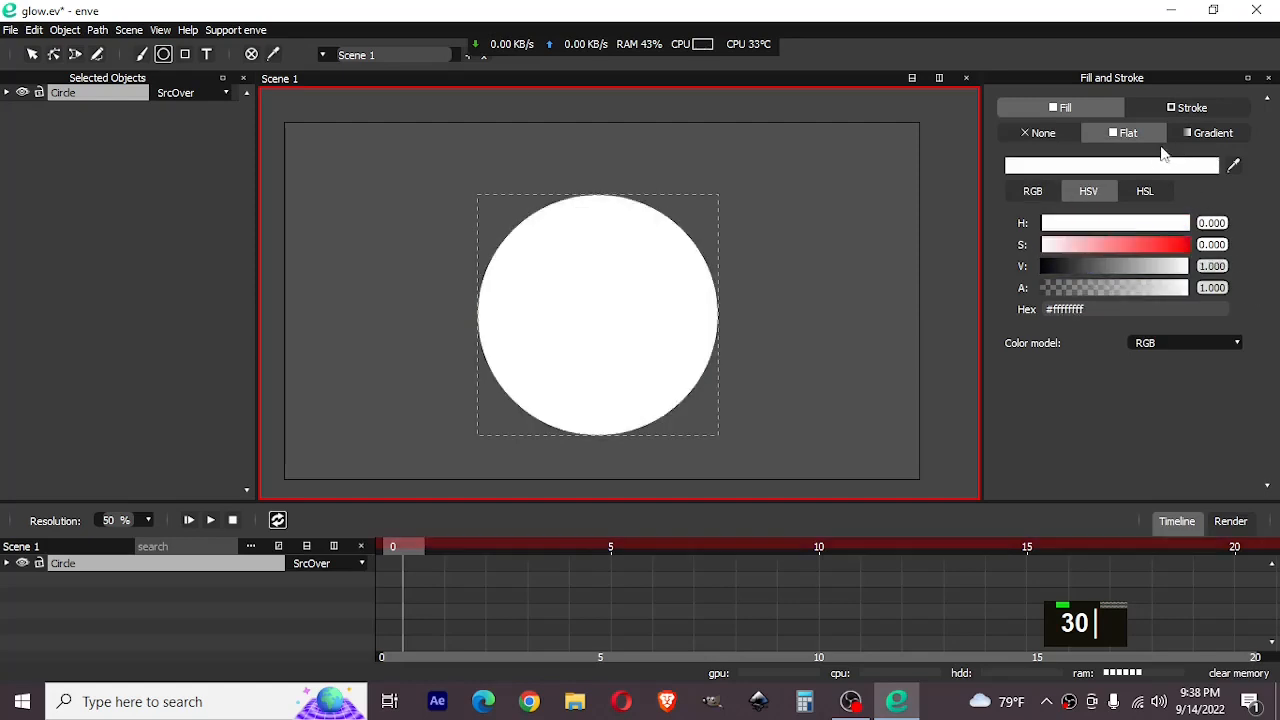
{"action": "left_click", "coordinate": [1190, 108]}
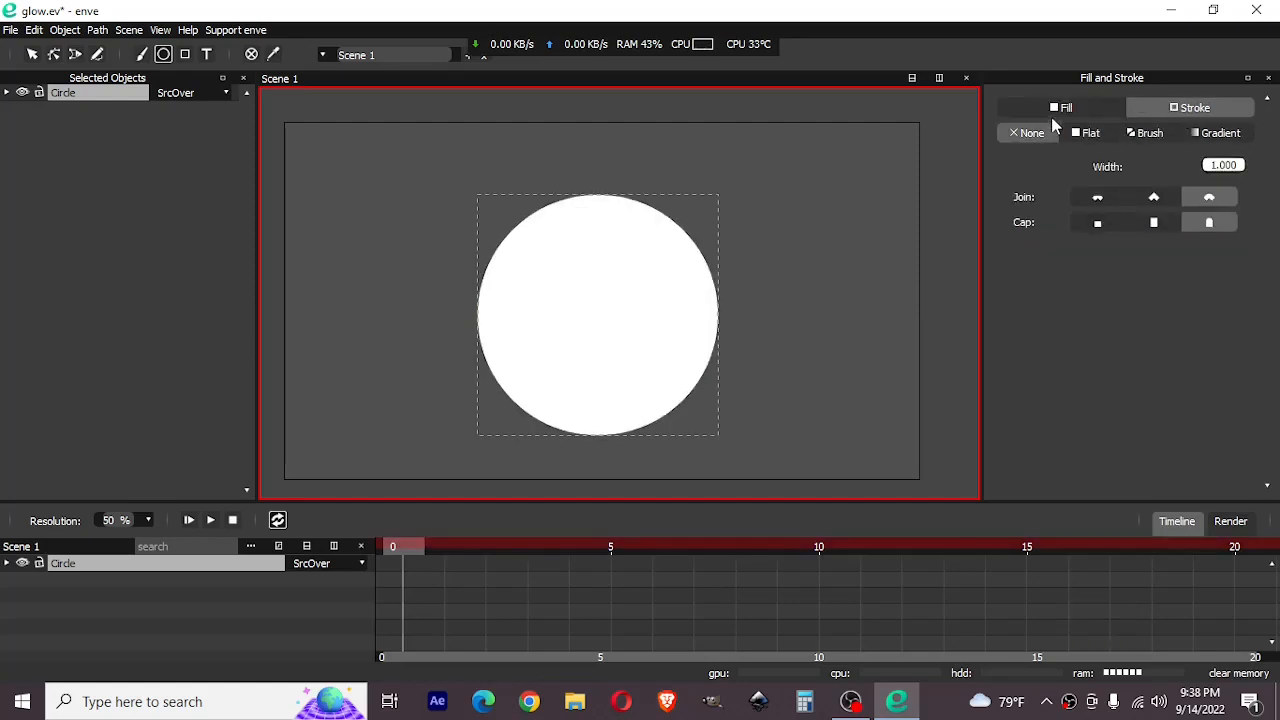
{"action": "left_click", "coordinate": [1060, 108]}
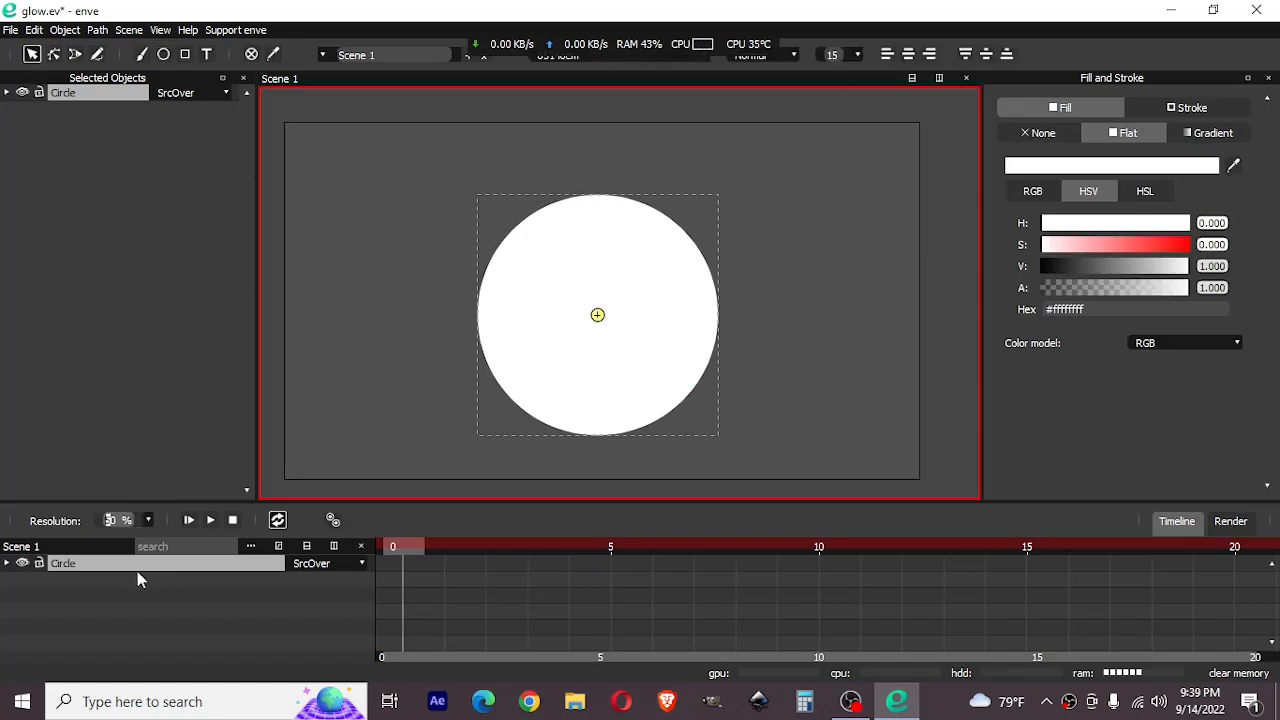
Step: Add a Shadow raster effect to the Circle layer via Actions > Raster Effects
{"action": "right_click", "coordinate": [64, 92]}
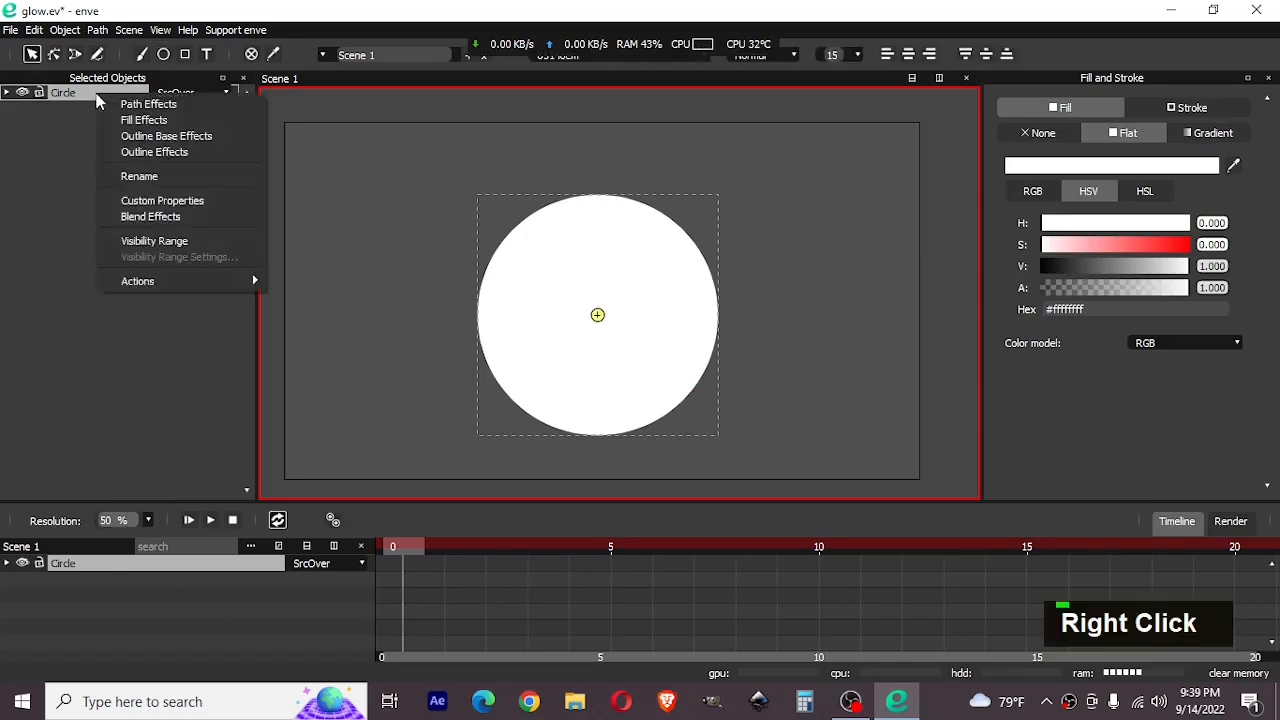
{"action": "left_click", "coordinate": [128, 228]}
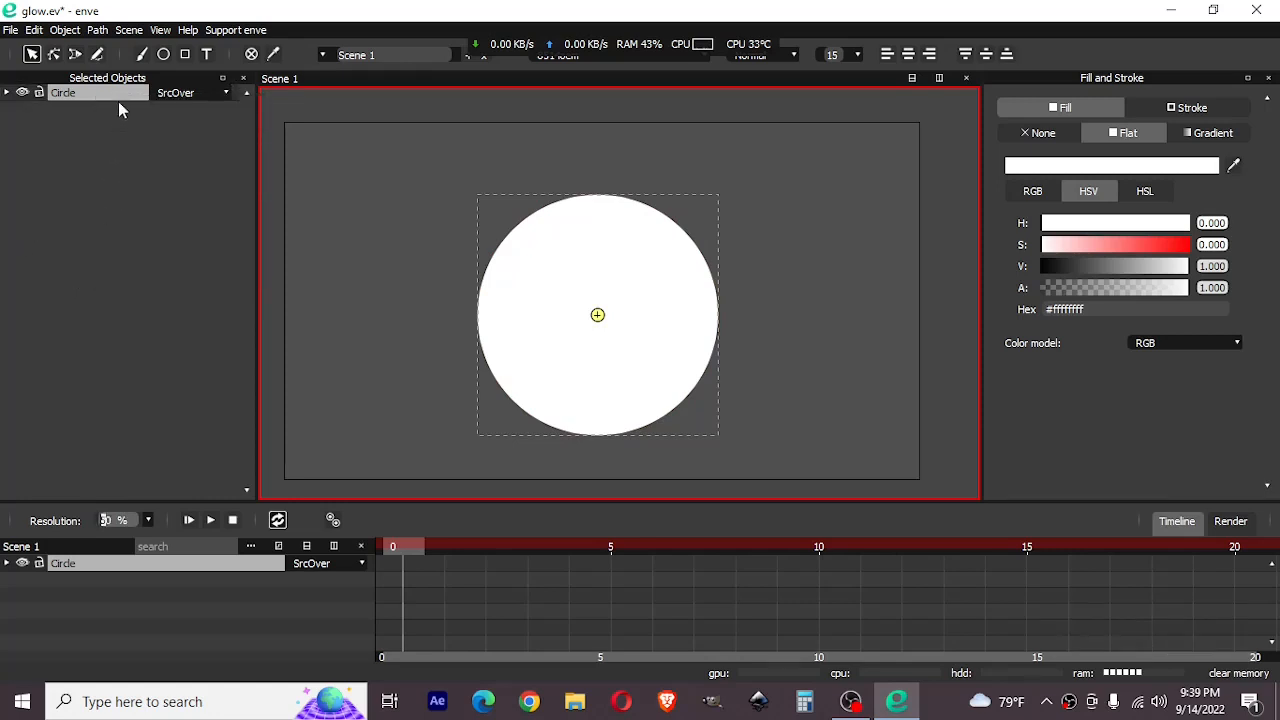
{"action": "right_click", "coordinate": [64, 92]}
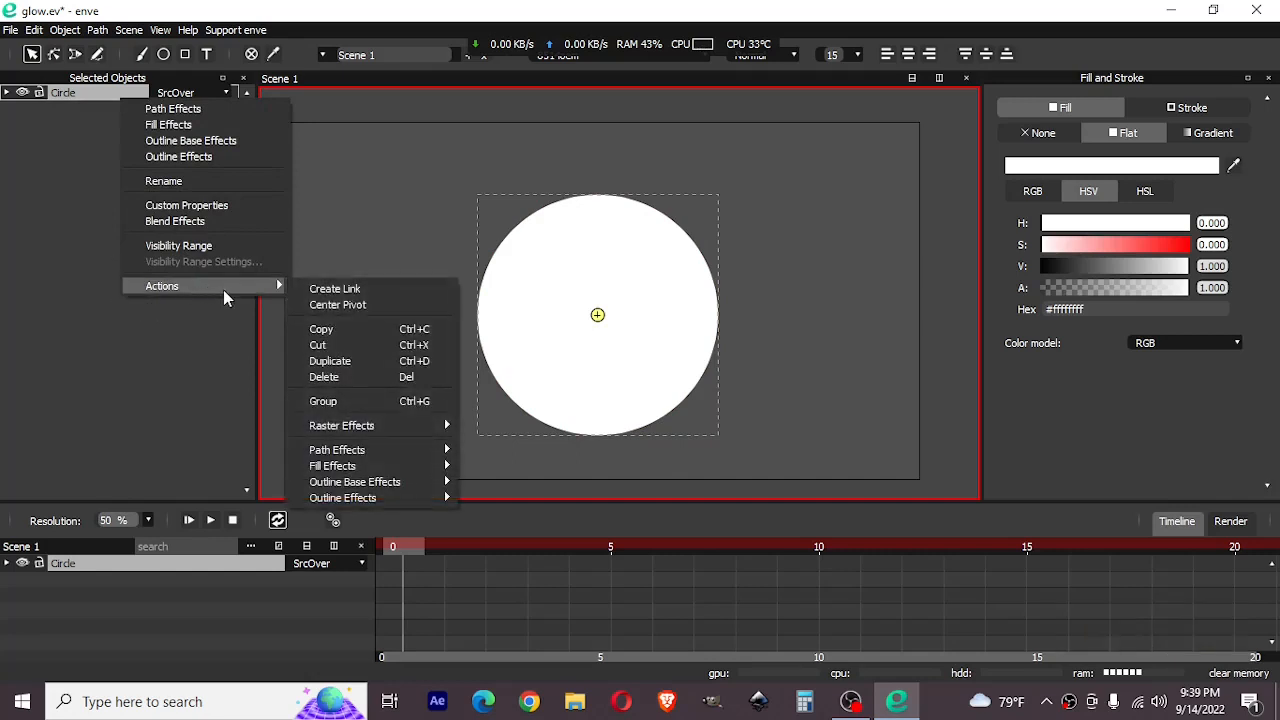
{"action": "left_click", "coordinate": [342, 424]}
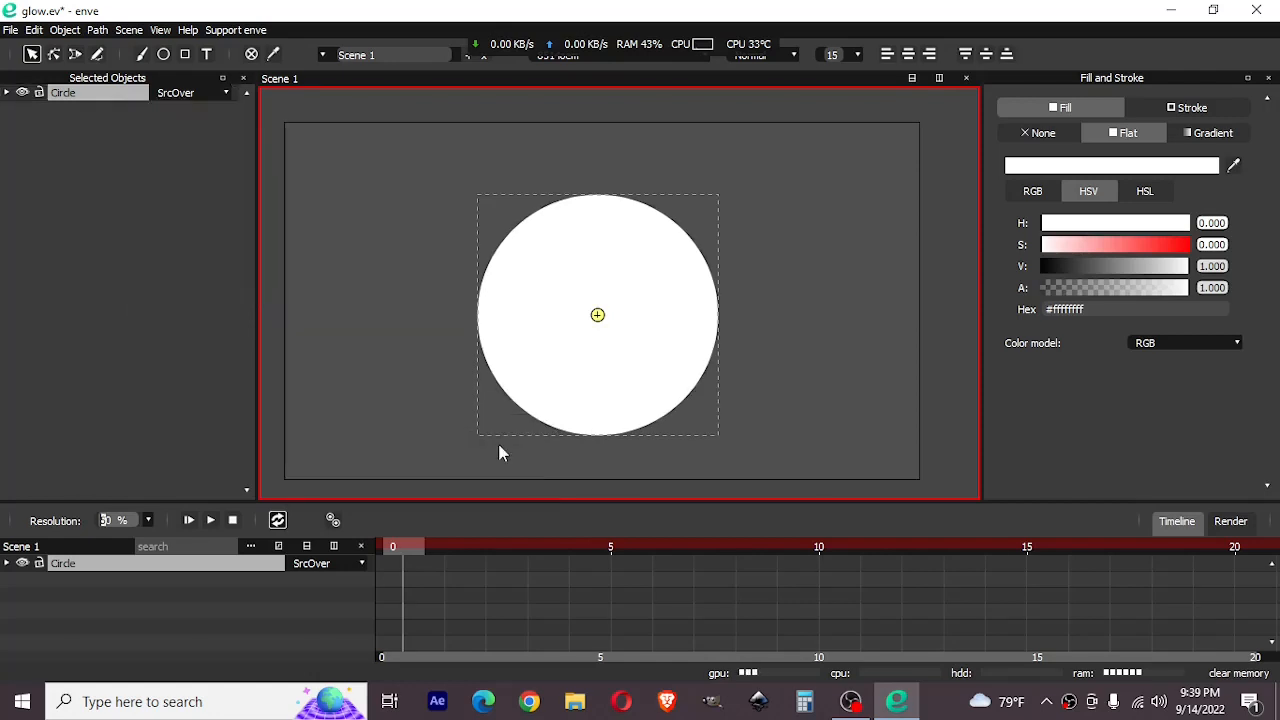
Step: Expand the circle's raster effects to show the shadow's blur, translation, colour and opacity
{"action": "left_click", "coordinate": [8, 92]}
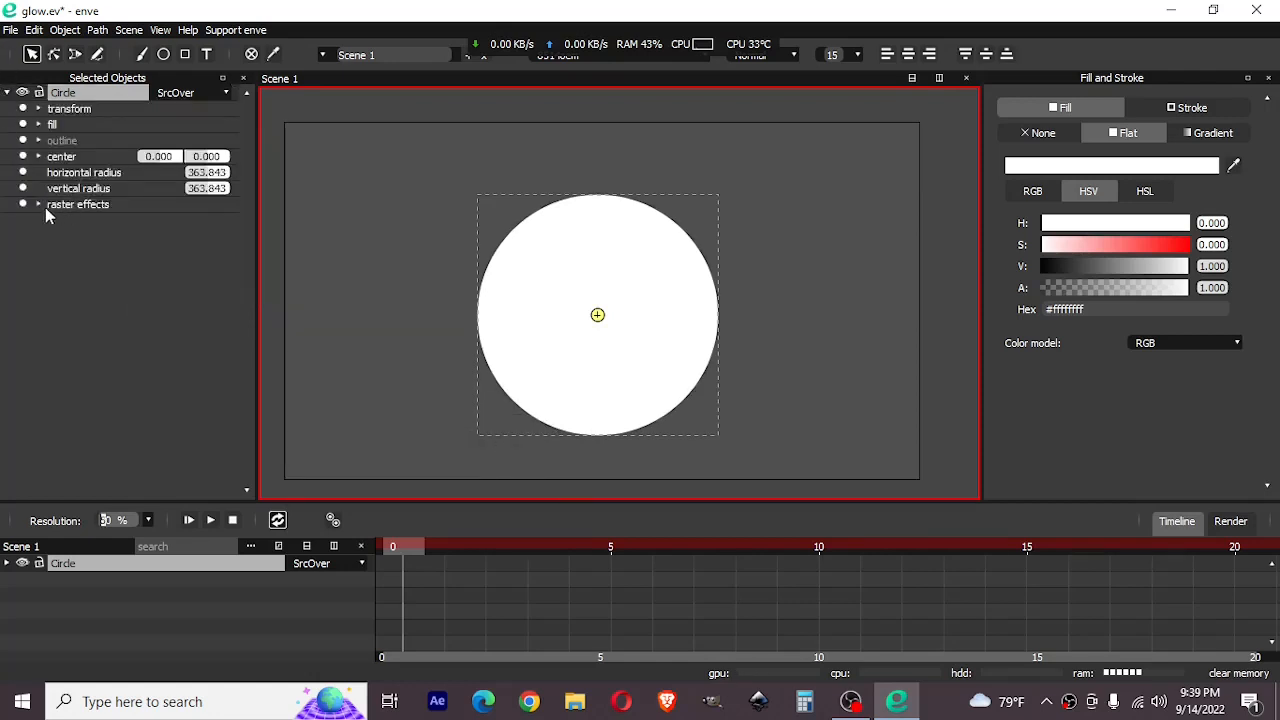
{"action": "left_click", "coordinate": [36, 204]}
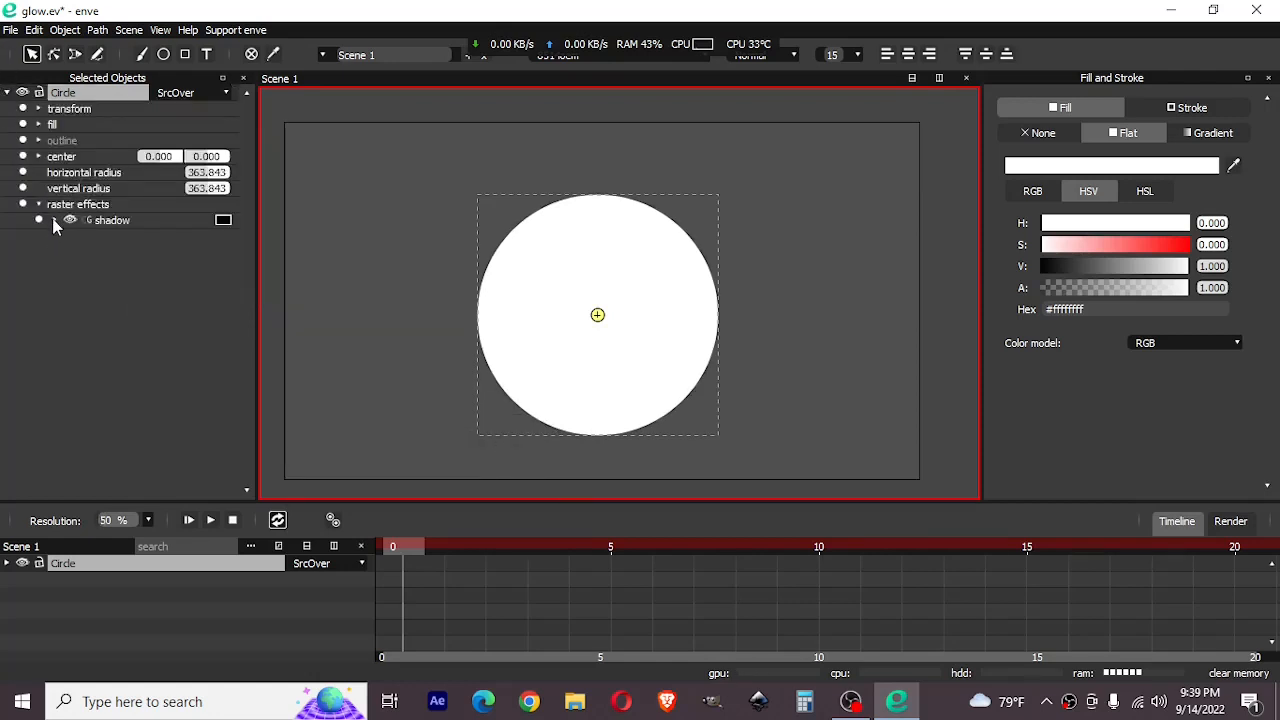
{"action": "left_click", "coordinate": [54, 220]}
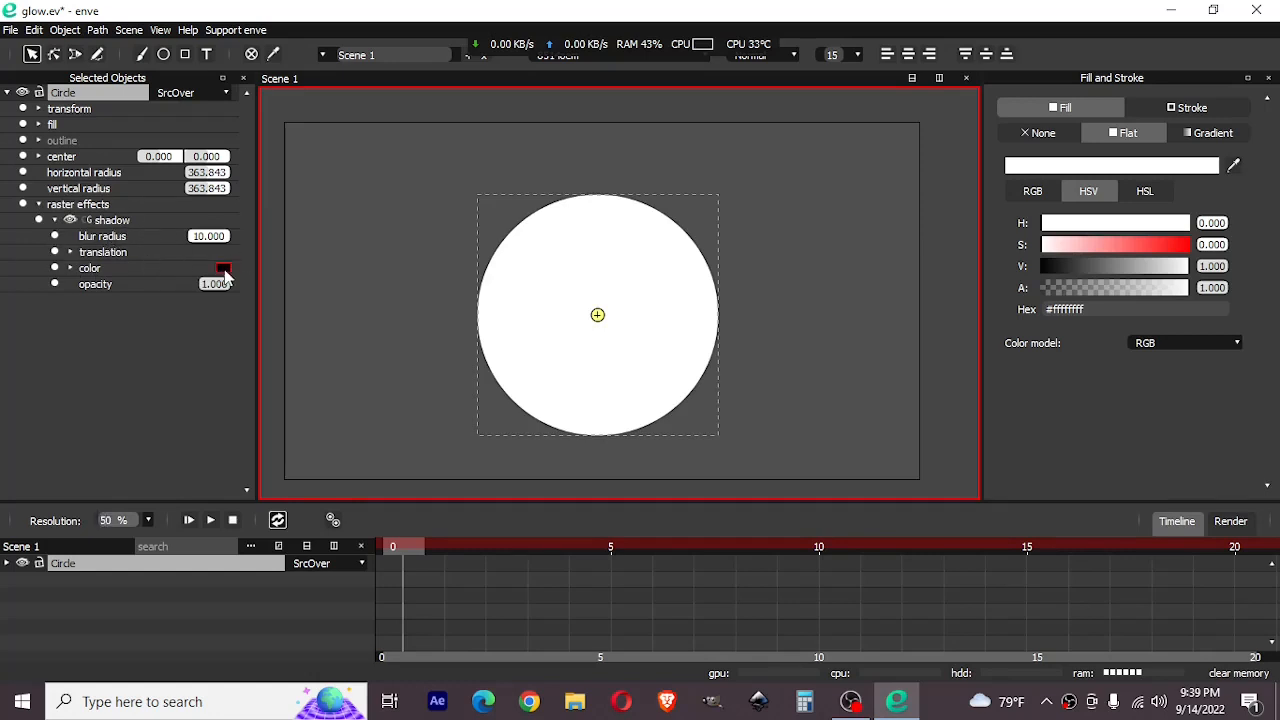
Step: Sample the circle's white as the shadow colour and raise Blur Radius to 70.7
{"action": "left_click", "coordinate": [224, 268]}
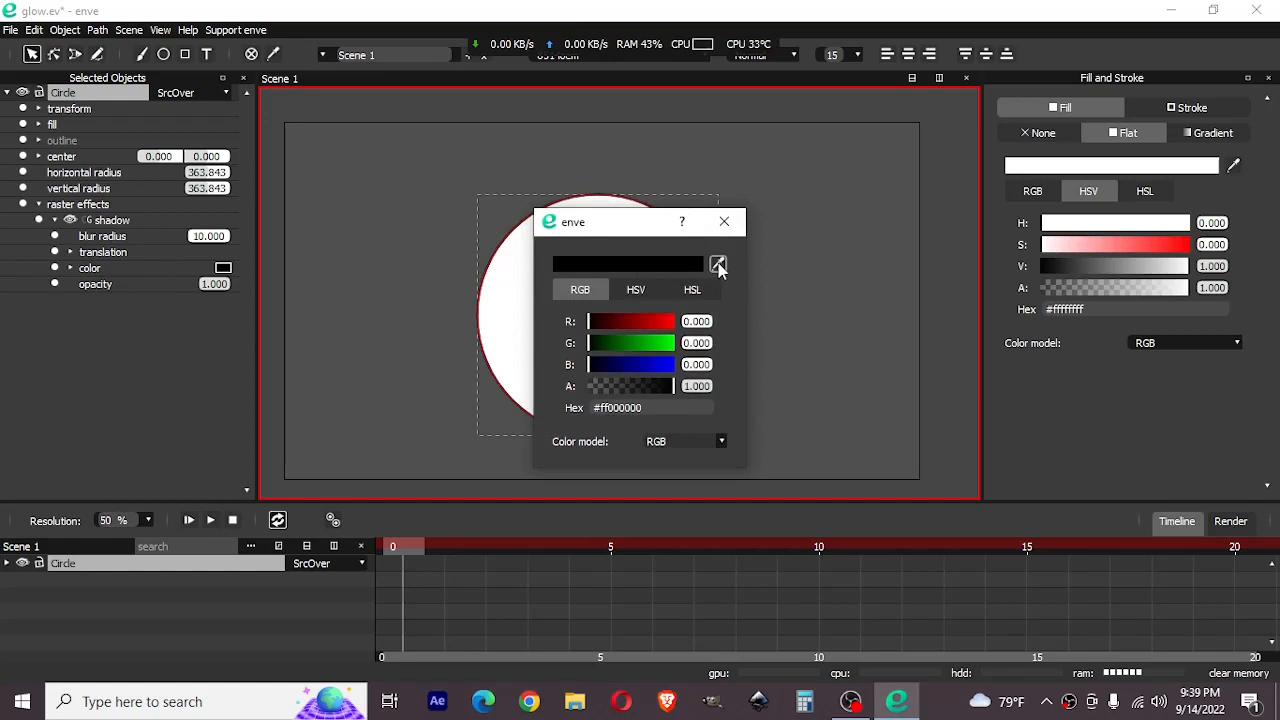
{"action": "left_click", "coordinate": [718, 264]}
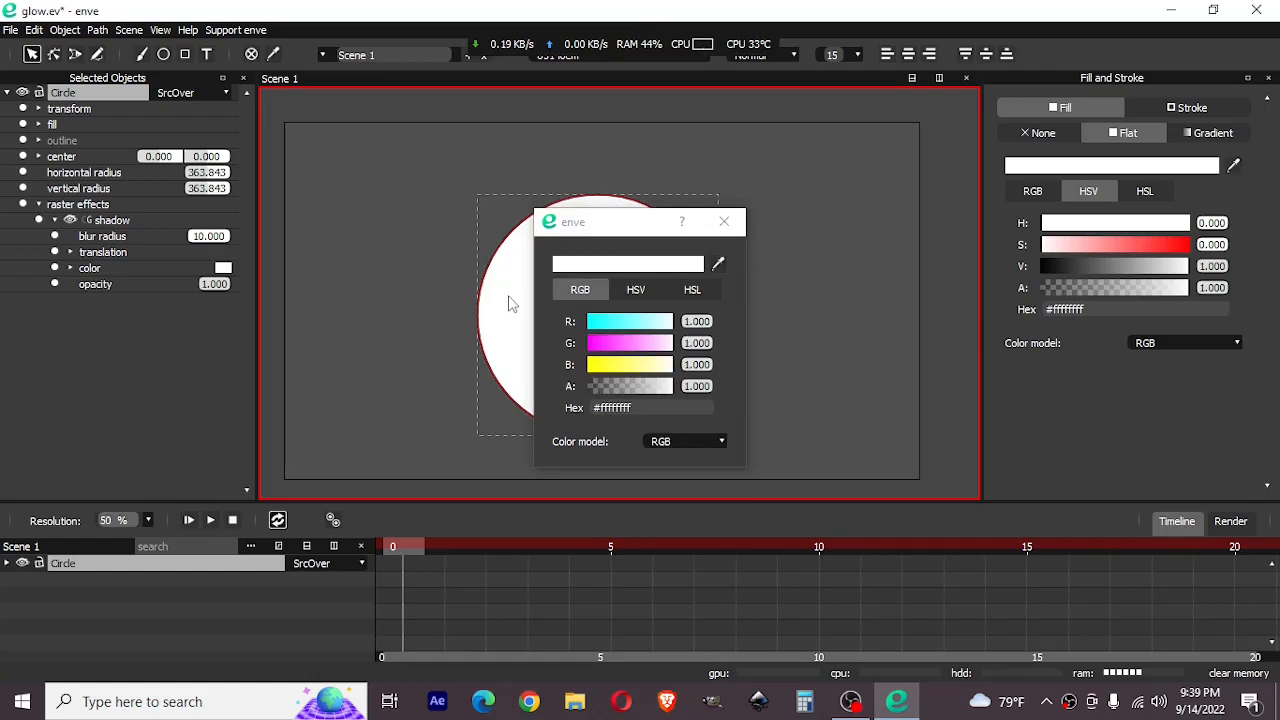
{"action": "left_click", "coordinate": [724, 220]}
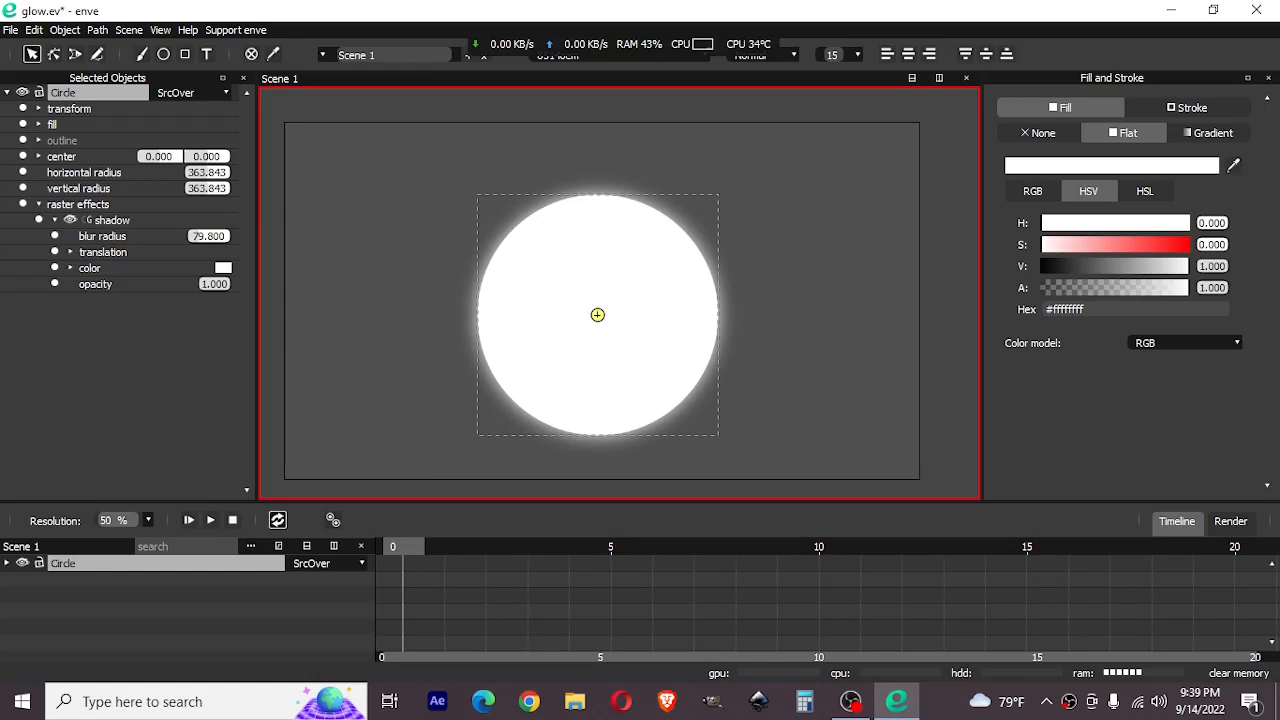
{"action": "right_click", "coordinate": [208, 236]}
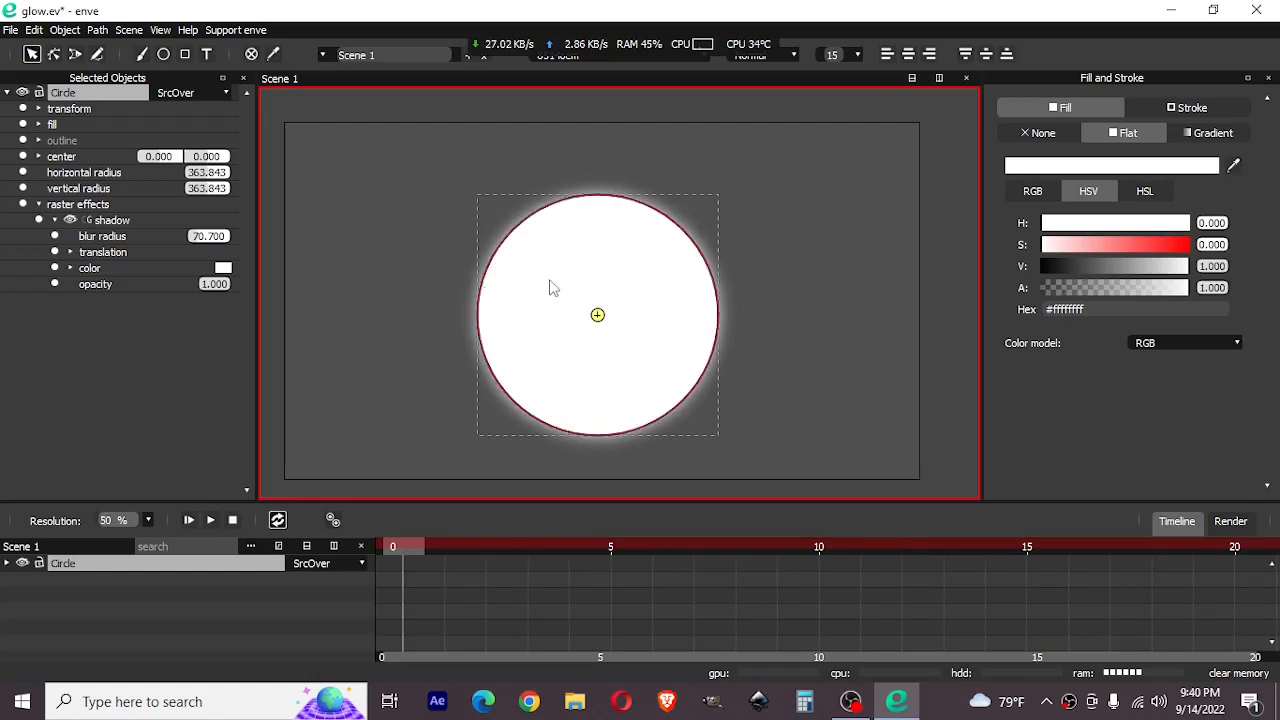
Step: Give the circle a linear red-to-cyan gradient fill running horizontally left to right
{"action": "left_click", "coordinate": [1212, 132]}
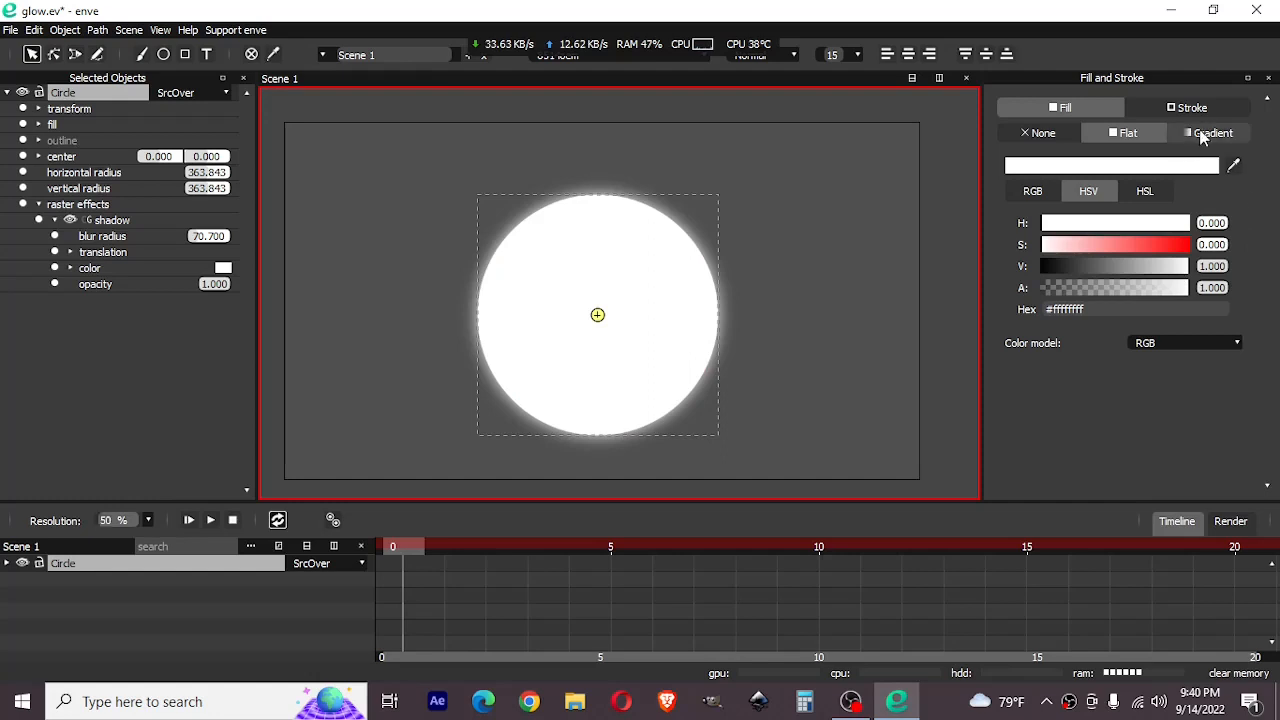
{"action": "left_click", "coordinate": [1212, 132]}
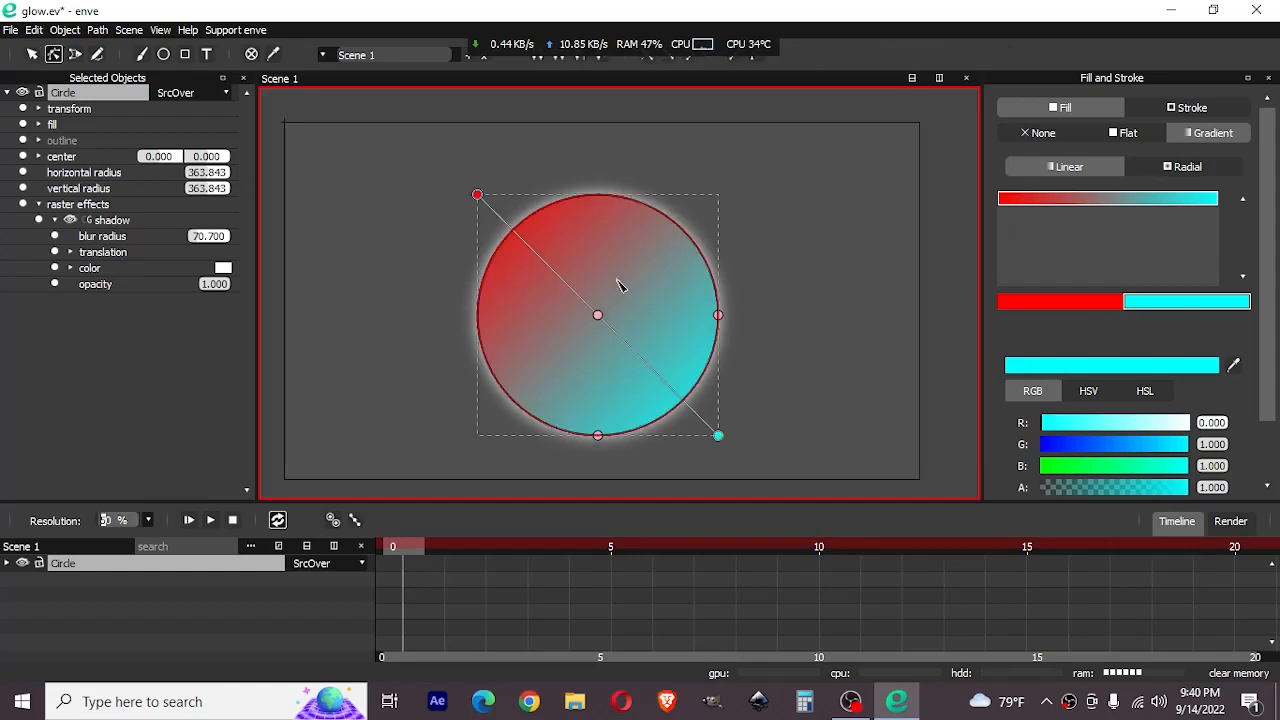
{"action": "left_click_drag", "start_coordinate": [476, 196], "coordinate": [444, 332]}
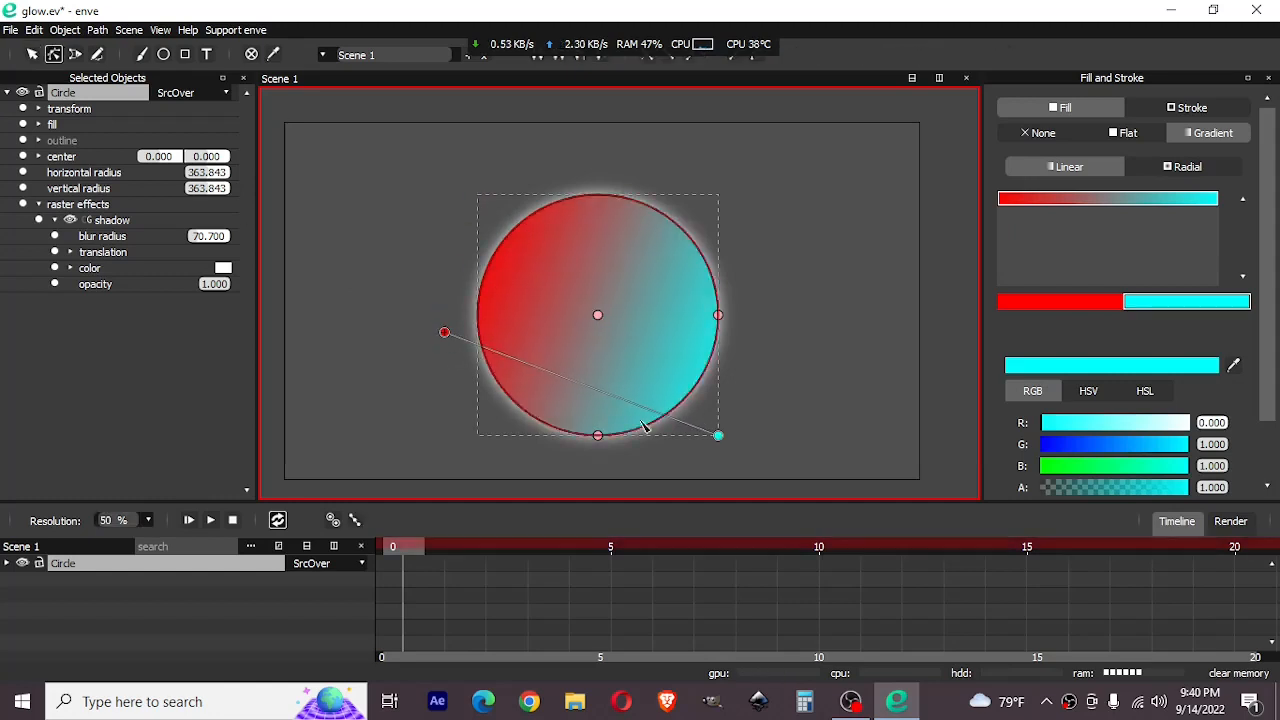
{"action": "left_click_drag", "start_coordinate": [718, 436], "coordinate": [748, 320]}
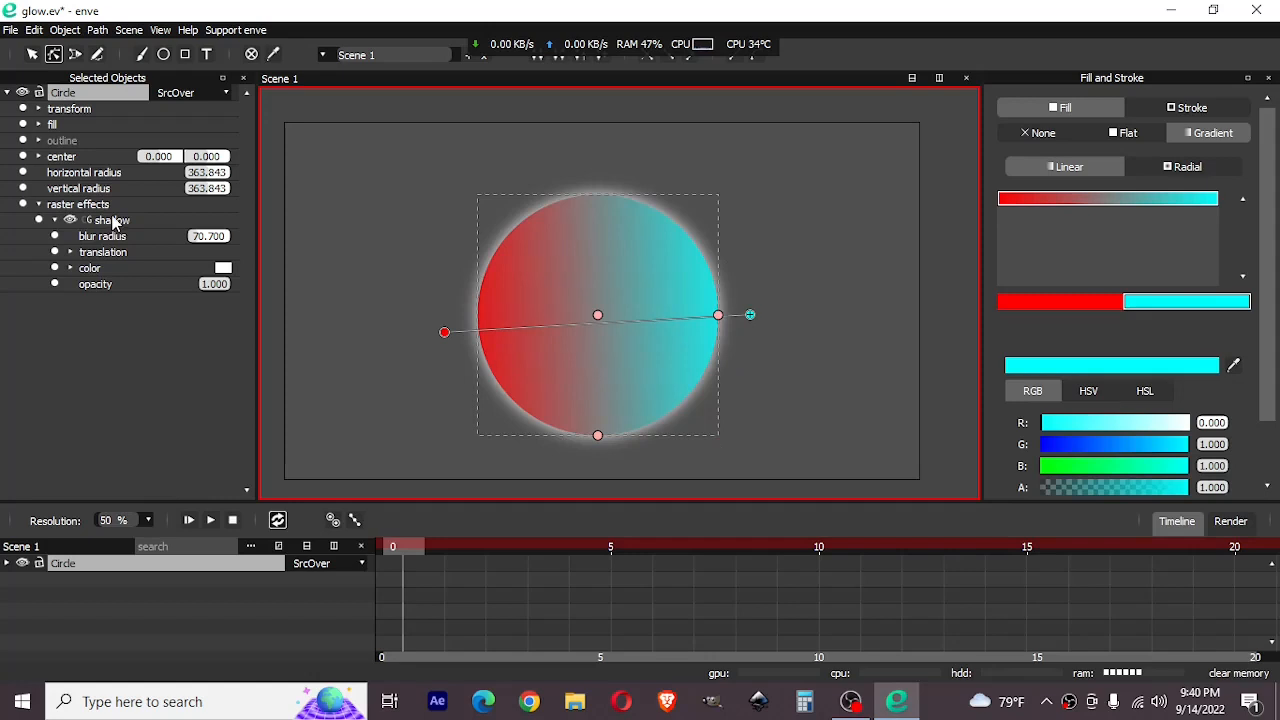
Step: Make the shadow glow red and offset it leftward with translation x -4.900
{"action": "left_click", "coordinate": [224, 268]}
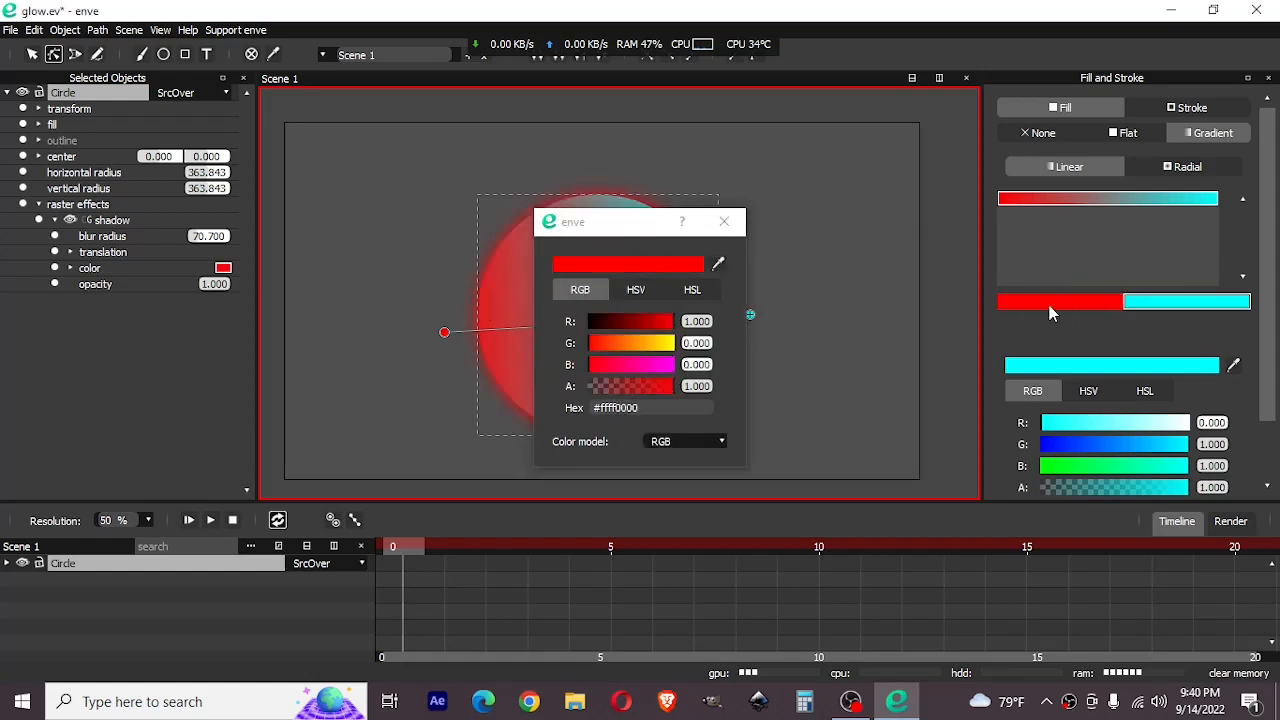
{"action": "left_click", "coordinate": [724, 220]}
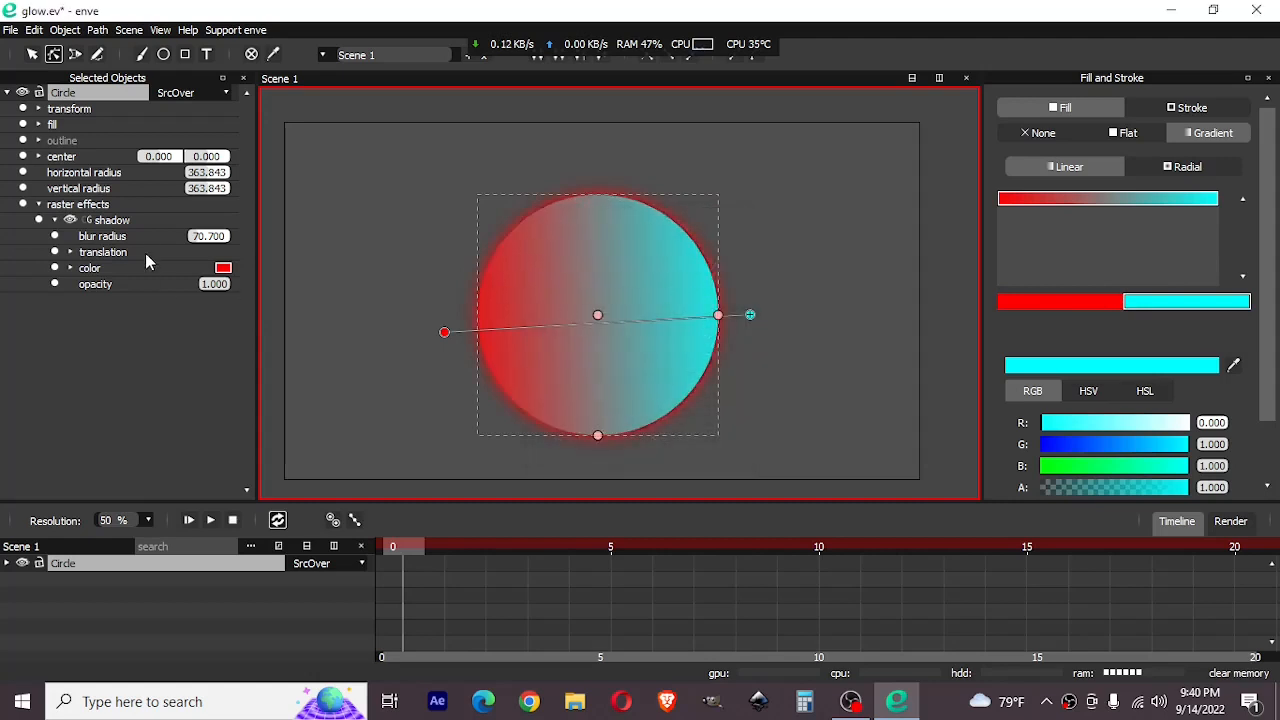
{"action": "left_click", "coordinate": [72, 252]}
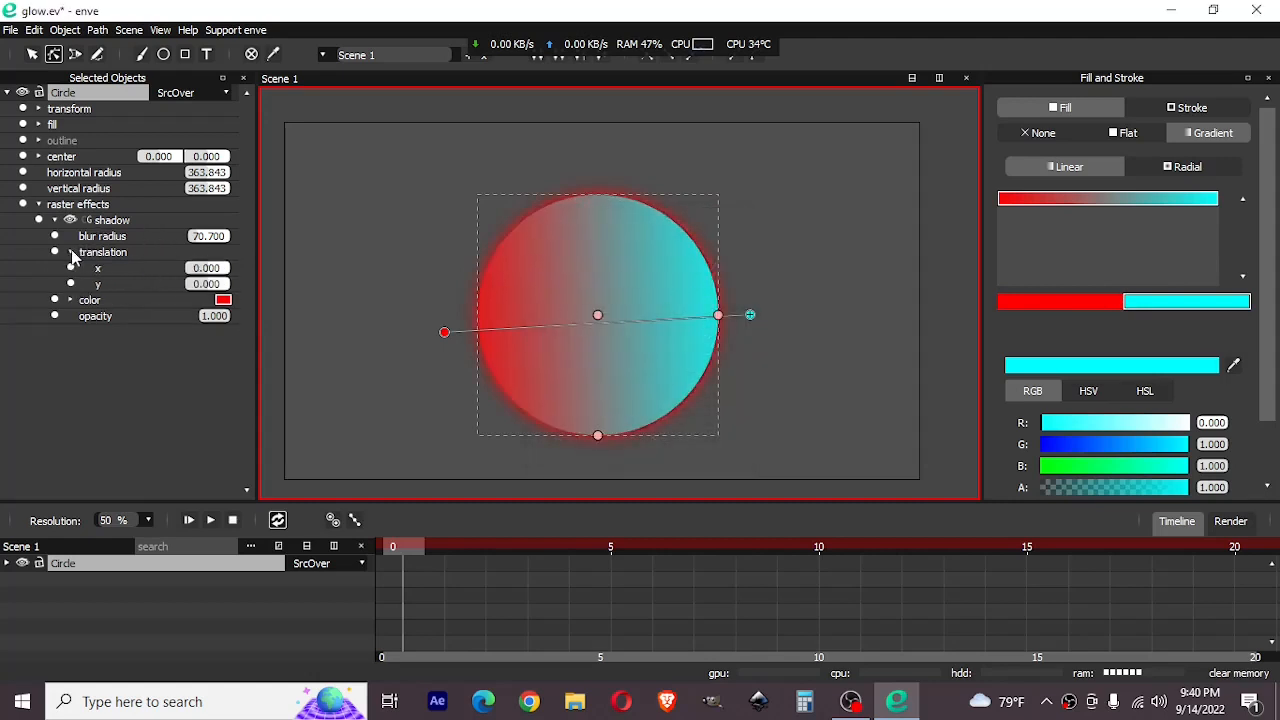
{"action": "type", "text": "-4.900"}
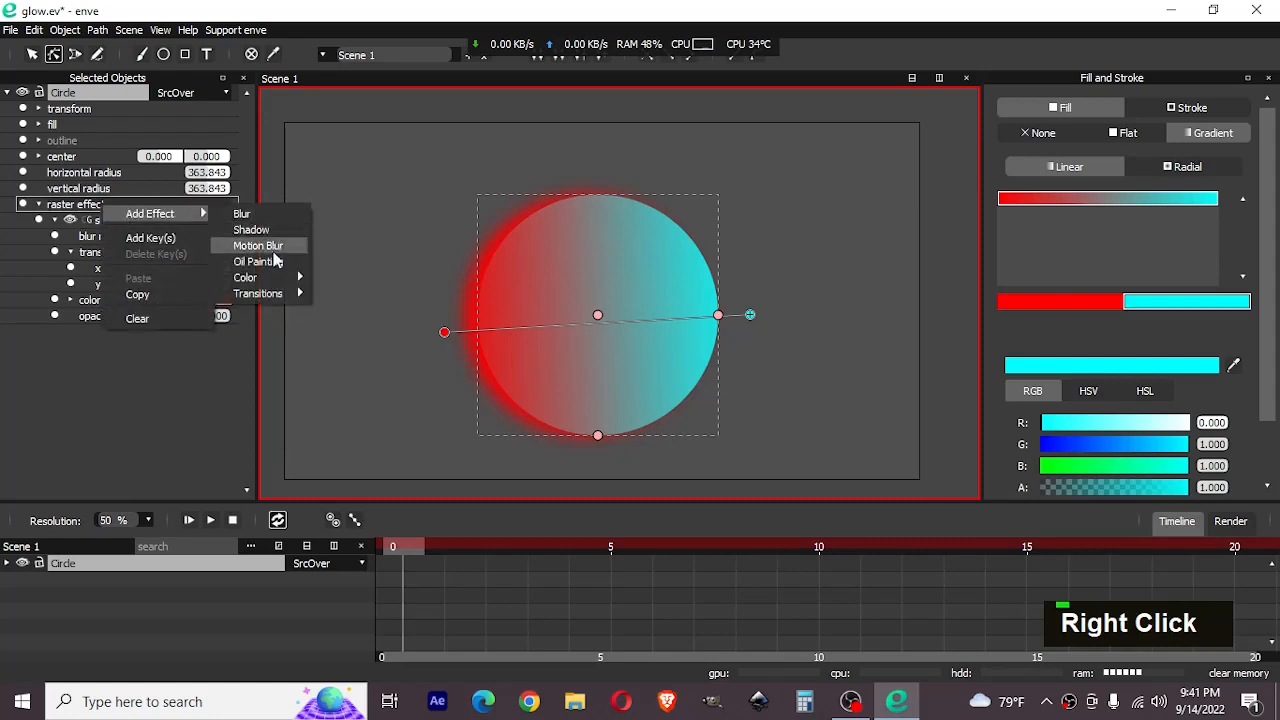
Step: Add a second Shadow effect to the circle and open its colour picker
{"action": "left_click", "coordinate": [252, 228]}
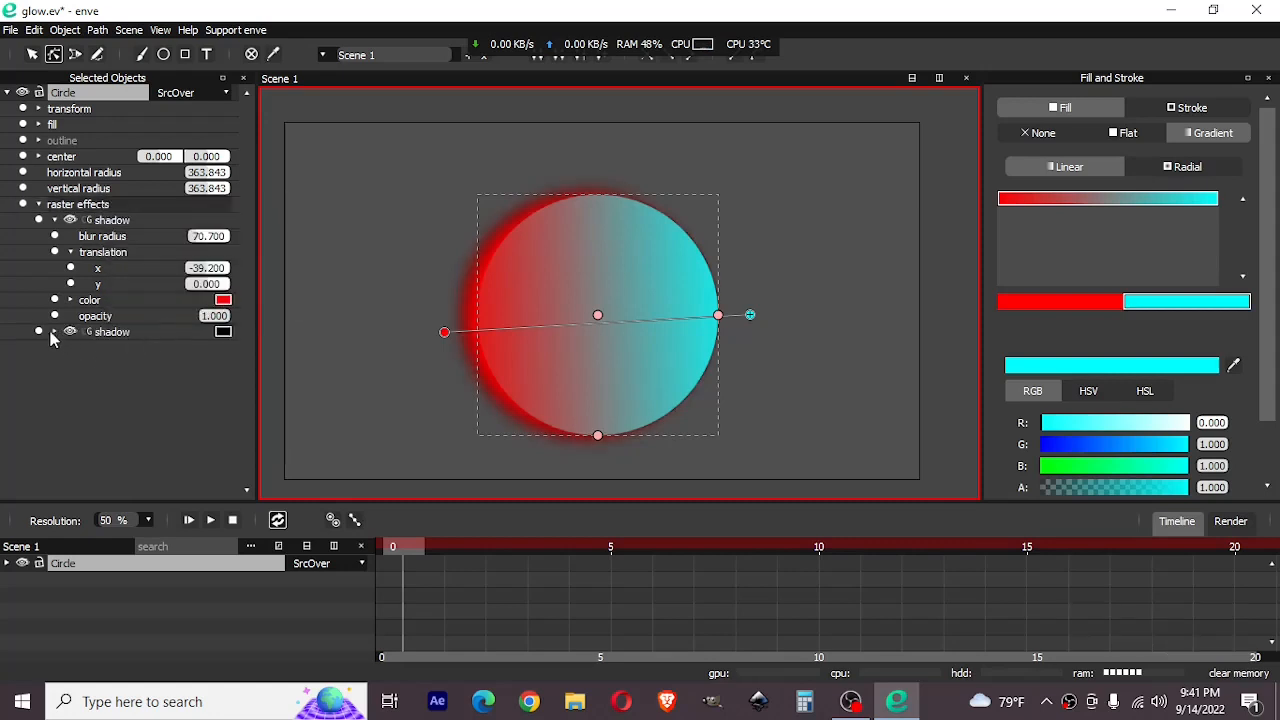
{"action": "left_click", "coordinate": [224, 380]}
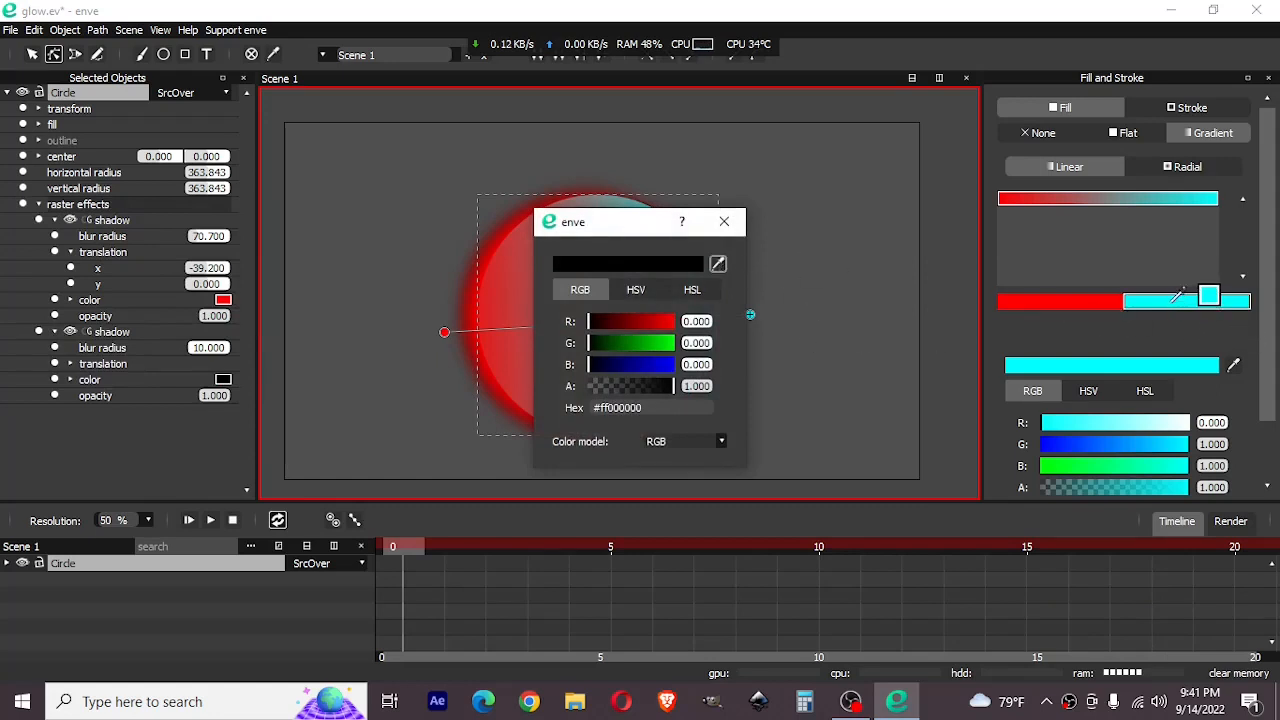
{"action": "left_click", "coordinate": [724, 220]}
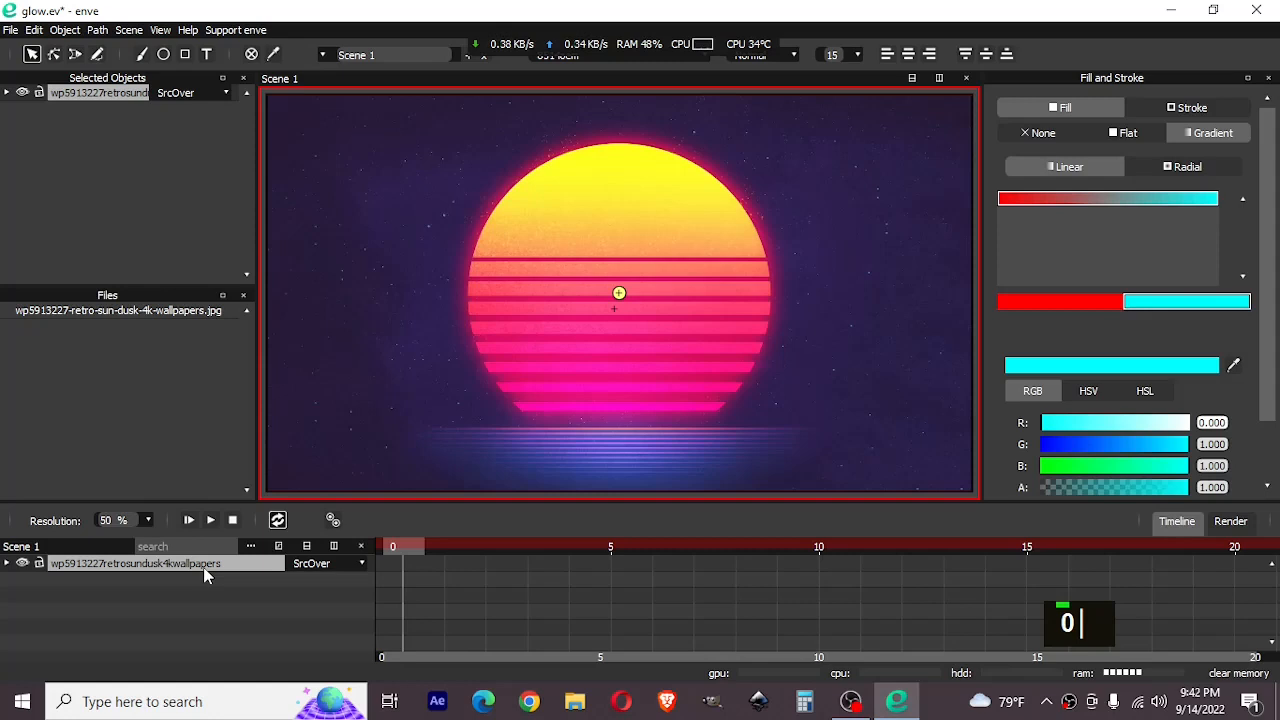
Step: Duplicate the retro sun image and group both copies into one Layer
{"action": "key", "text": "ctrl+d"}
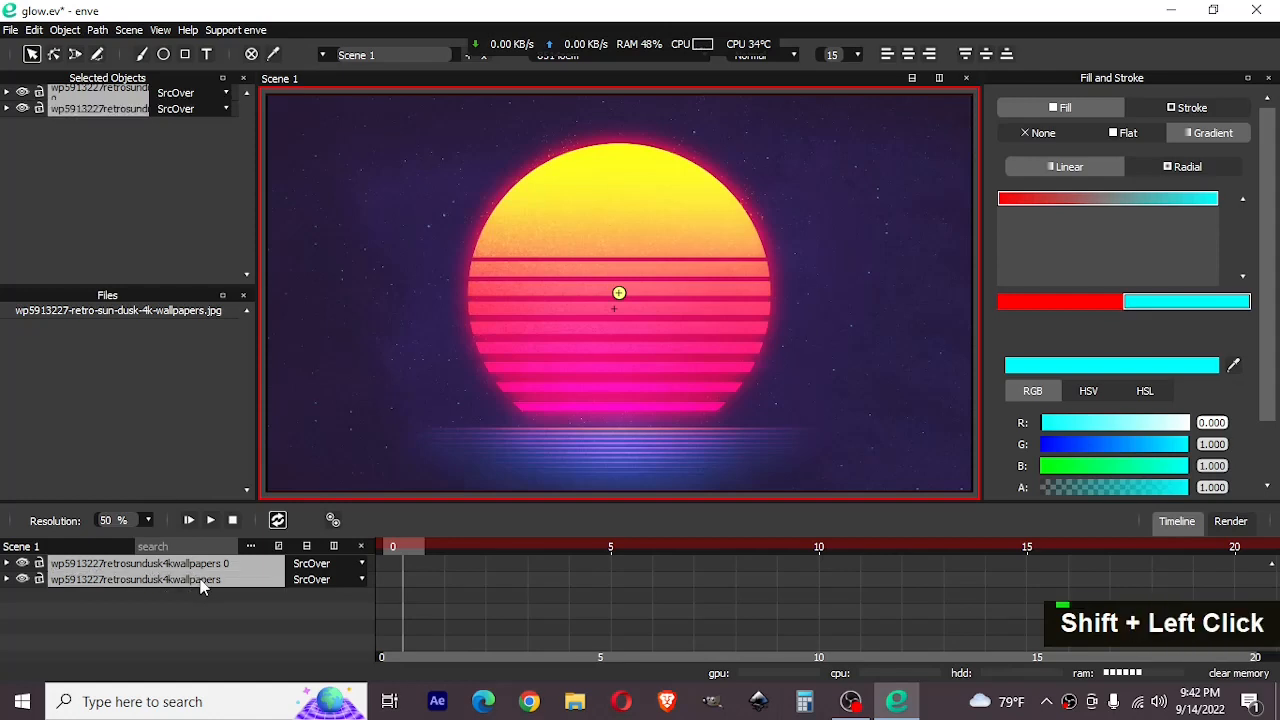
{"action": "mouse_move", "coordinate": [210, 486]}
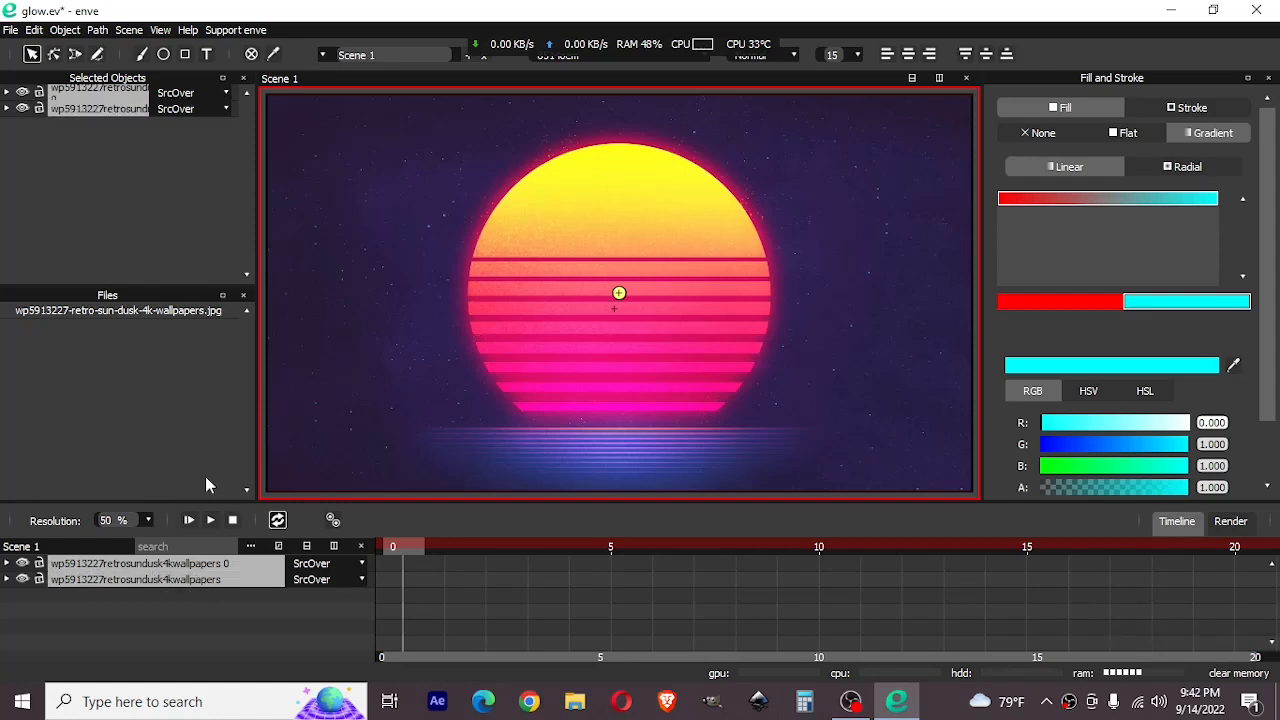
{"action": "key", "text": "ctrl+g"}
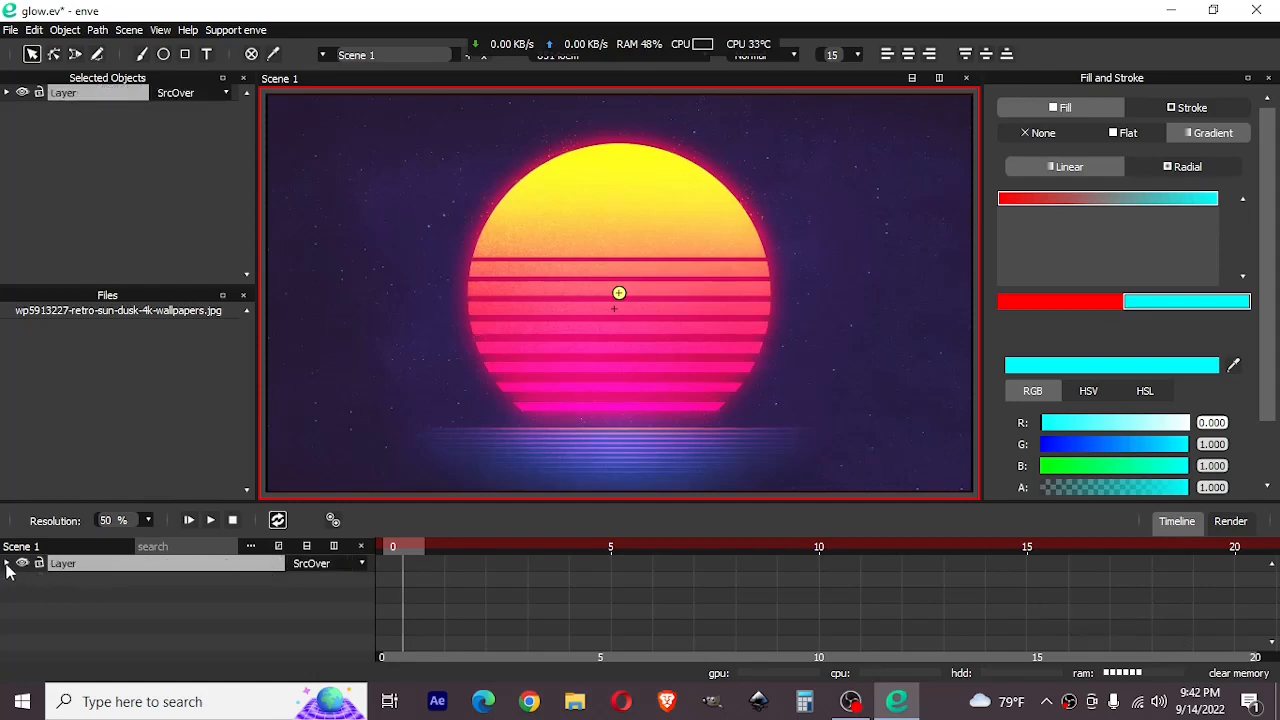
Step: Set the top sun copy to Screen blending and add a Blur effect at radius 75.5
{"action": "left_click", "coordinate": [8, 564]}
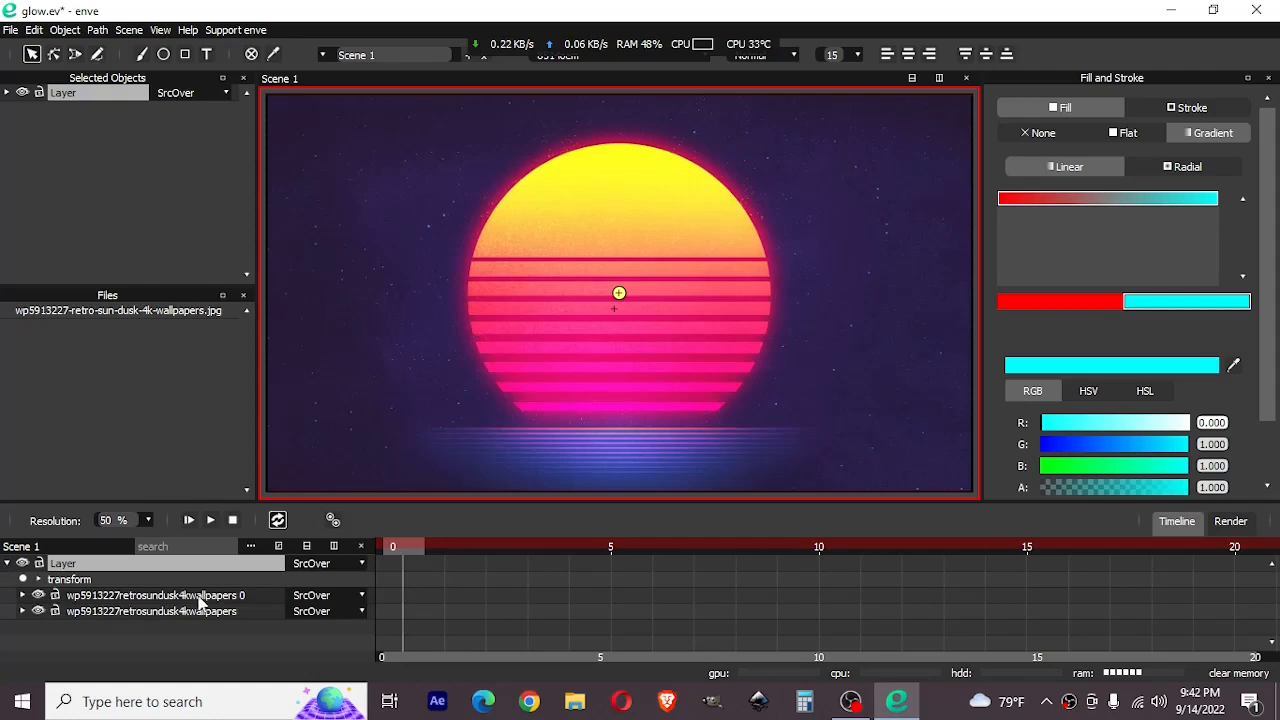
{"action": "left_click", "coordinate": [150, 596]}
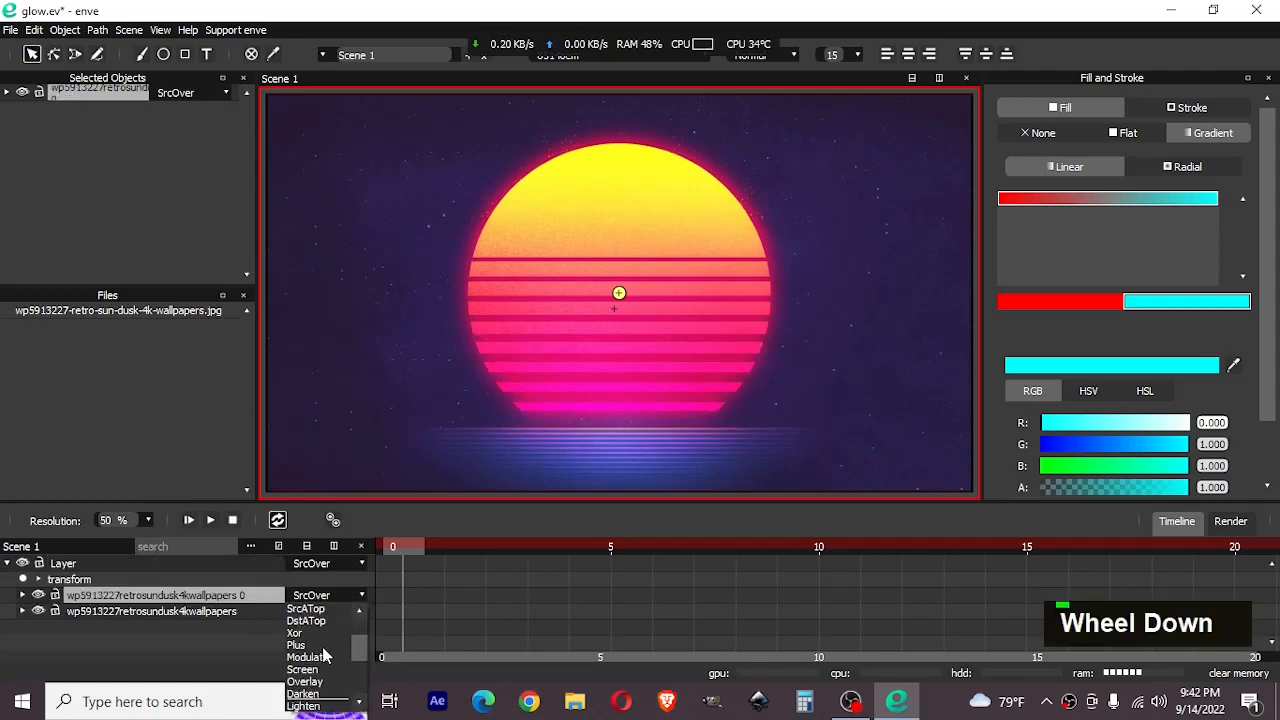
{"action": "left_click", "coordinate": [302, 668]}
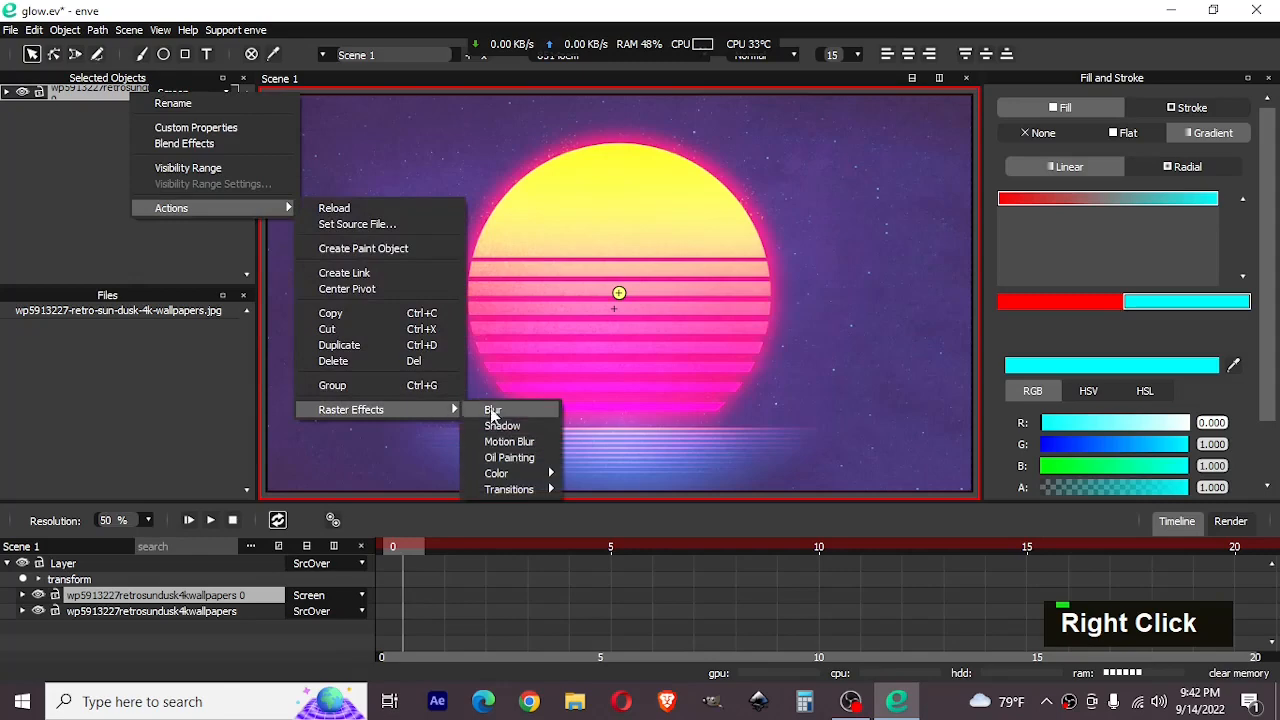
{"action": "left_click", "coordinate": [492, 408]}
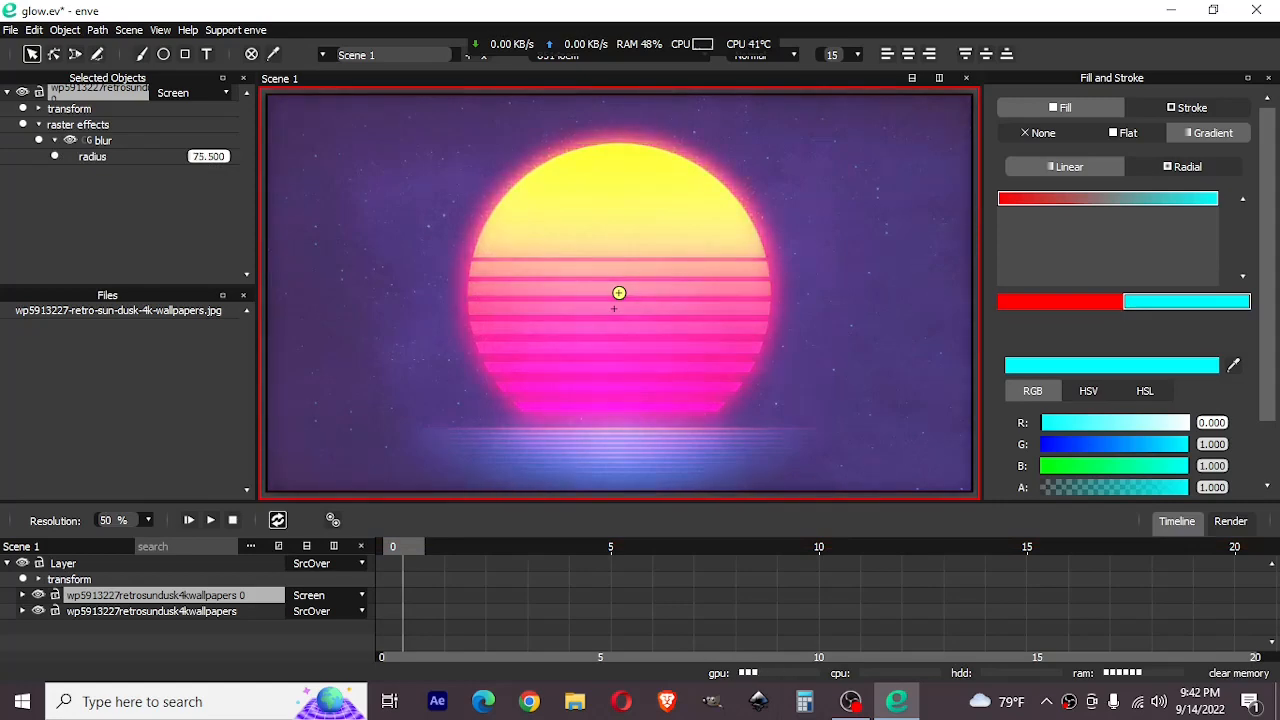
{"action": "scroll", "scroll_direction": "up", "scroll_amount": 3}
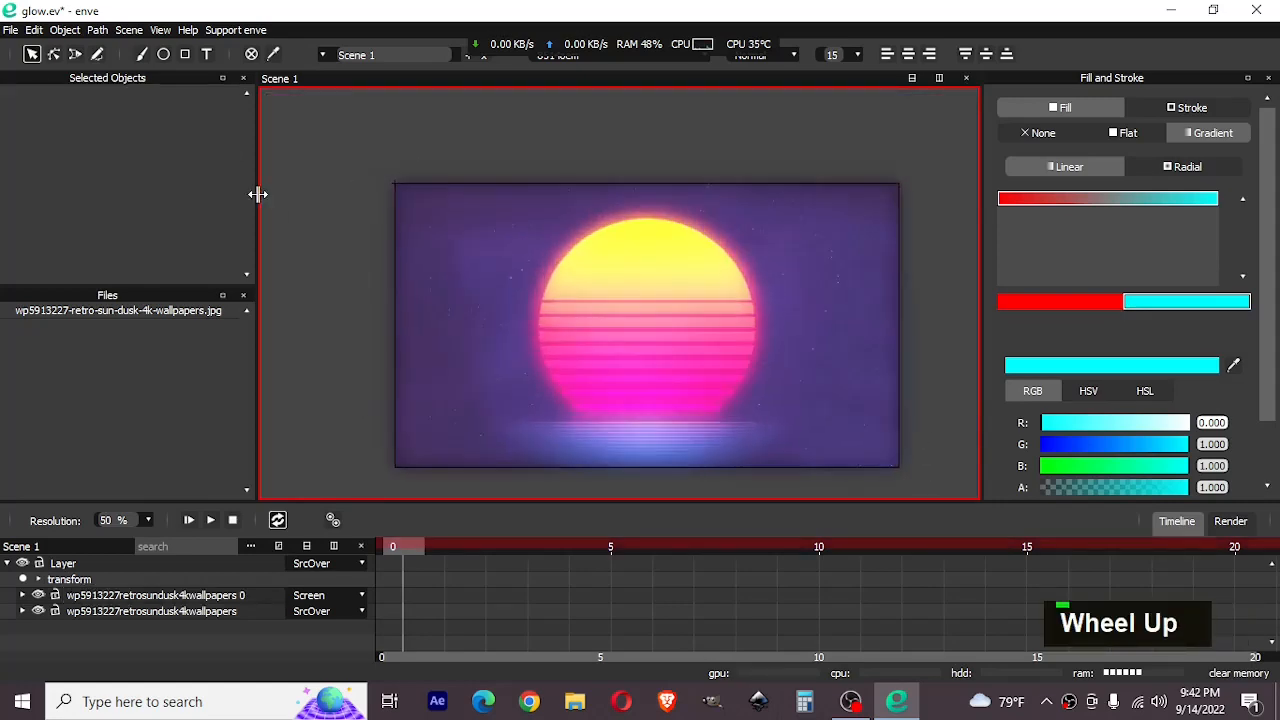
{"action": "scroll", "scroll_direction": "up", "scroll_amount": 3}
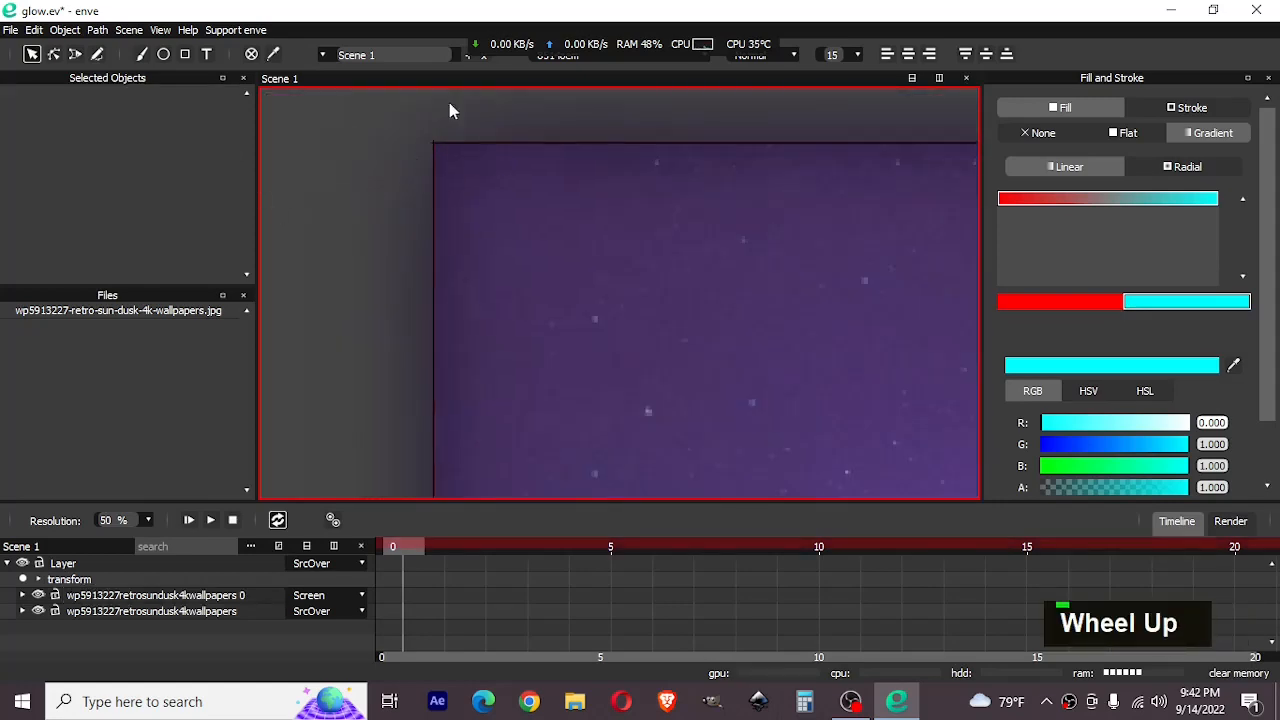
{"action": "scroll", "scroll_direction": "up", "scroll_amount": 3}
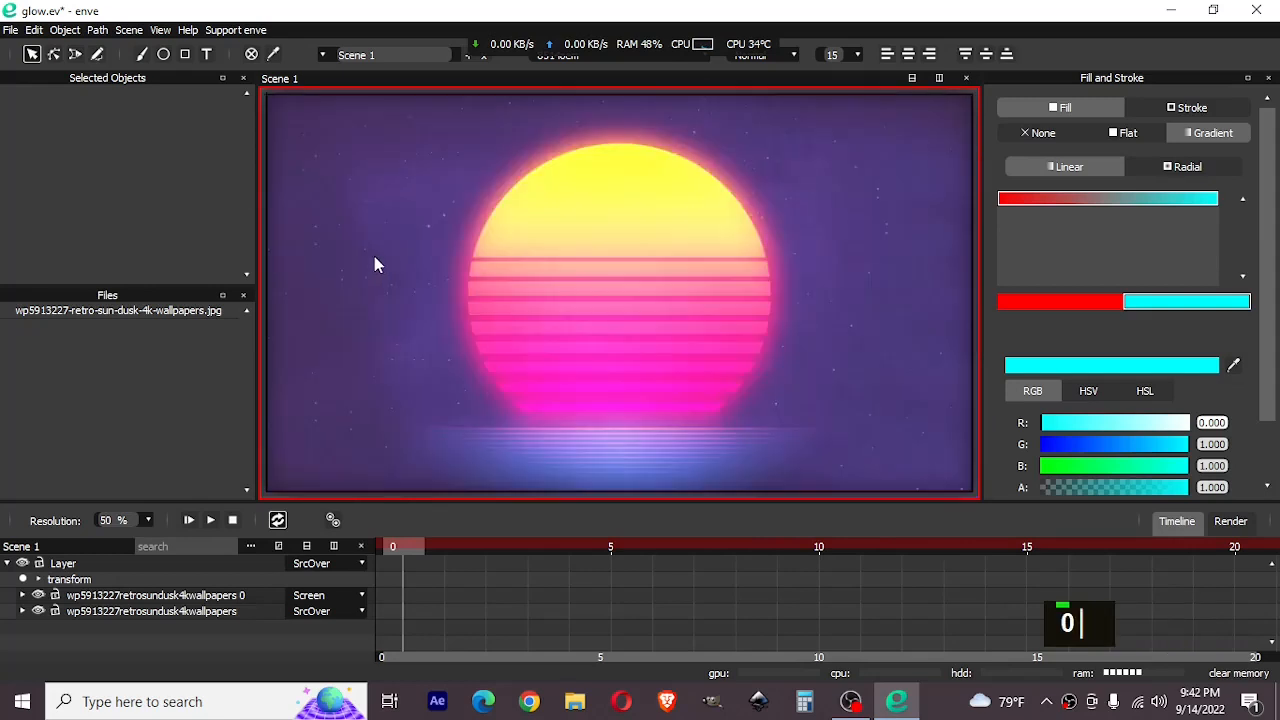
{"action": "mouse_move", "coordinate": [180, 320]}
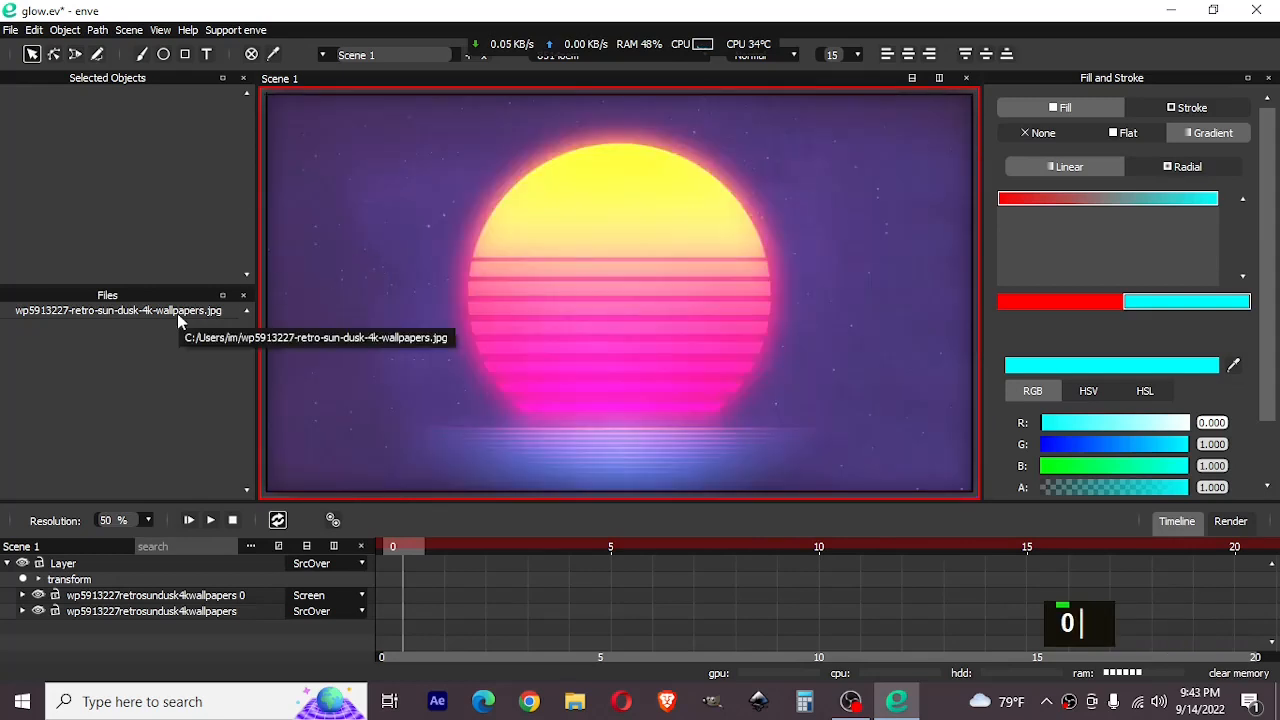